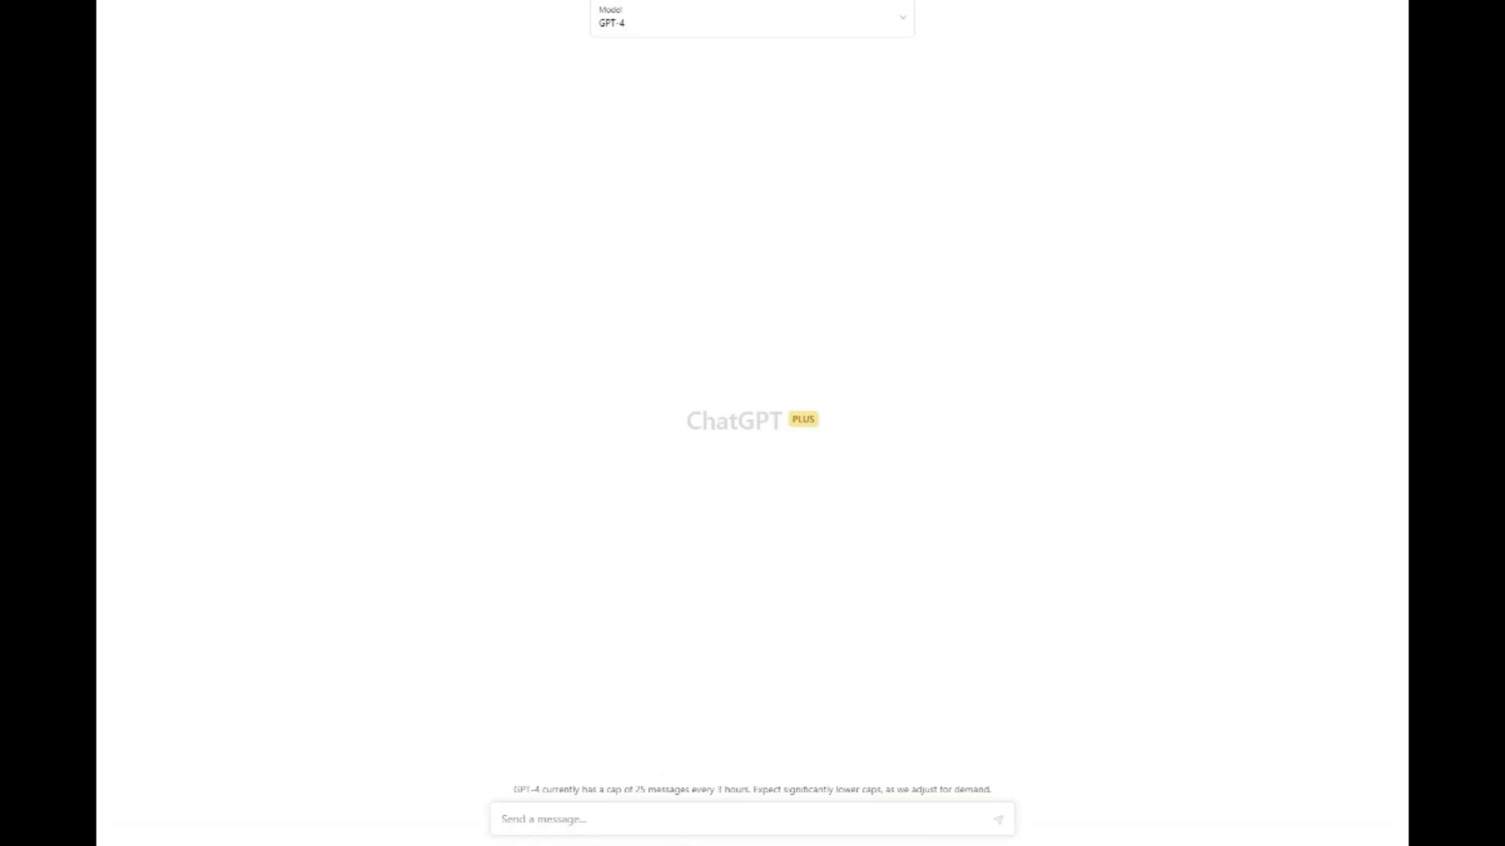
# Replace the welcome draft with the question 'What is SEO?' and send it
pyautogui.write('Welcome to AI Prompts')
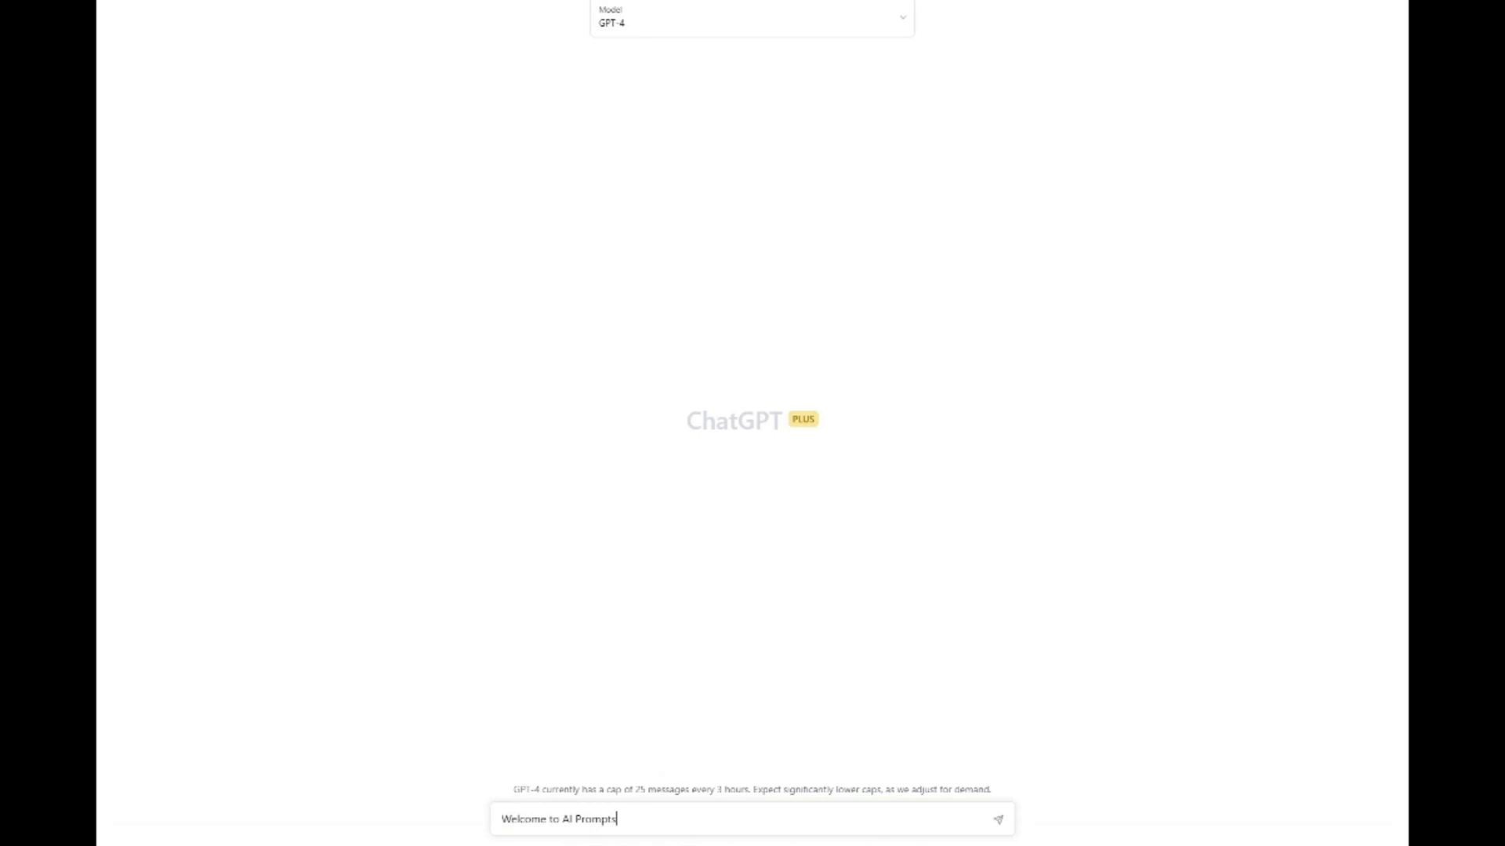
pyautogui.tripleClick(561, 819)
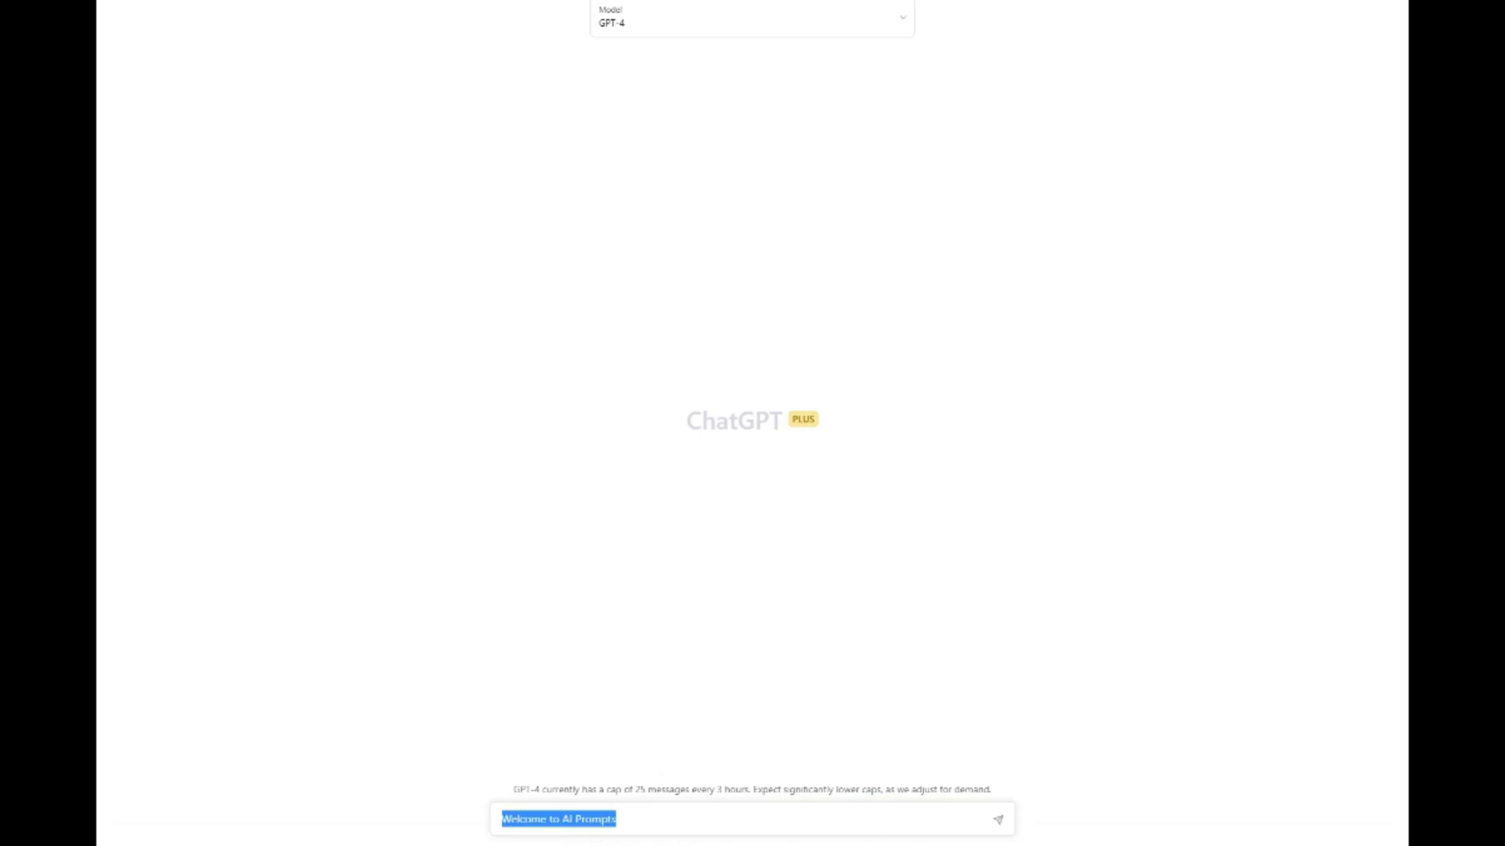
pyautogui.press('Delete')
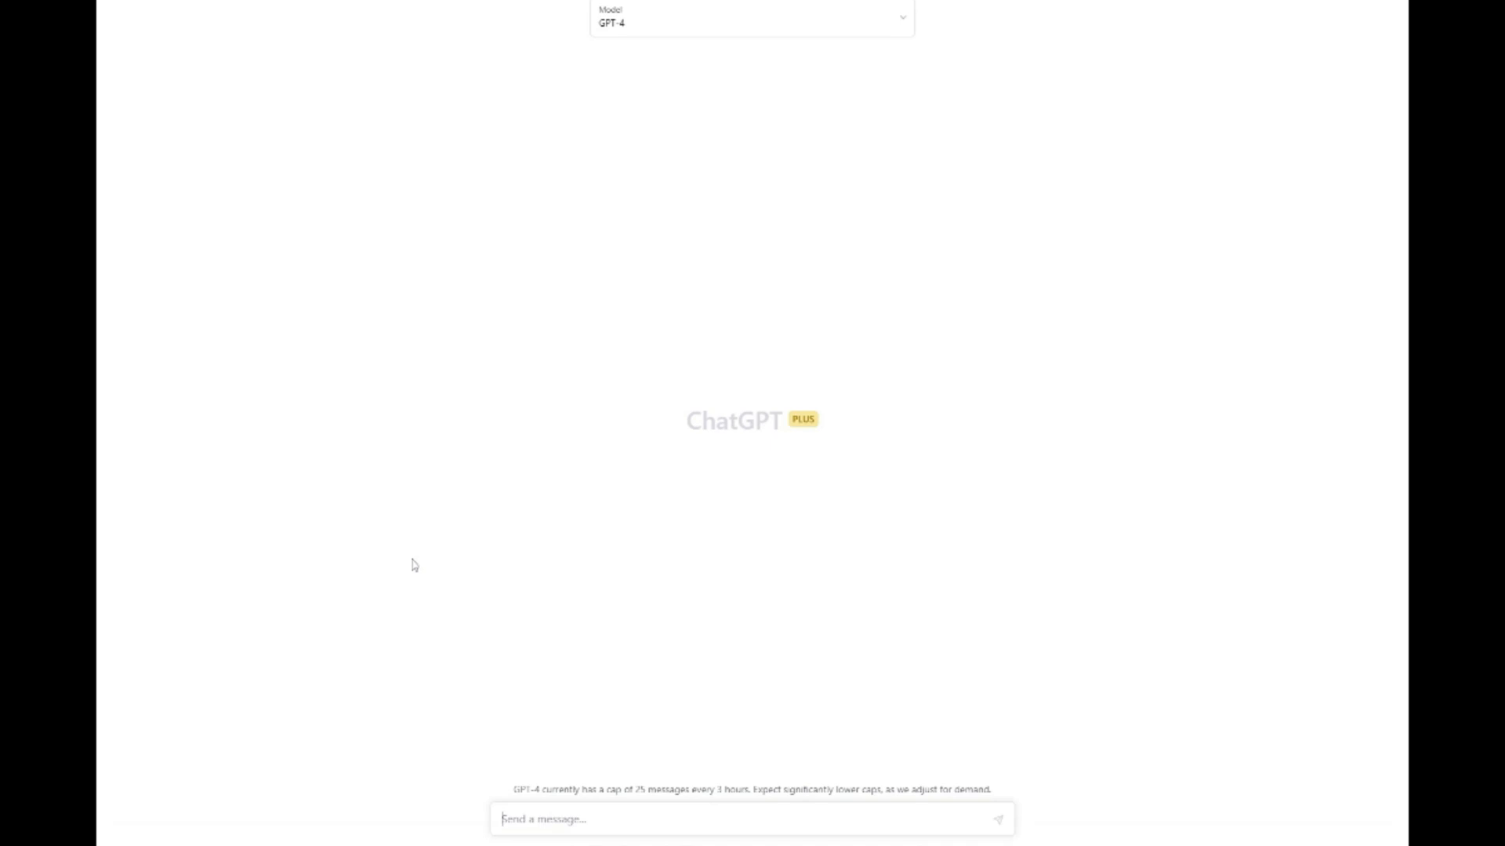
pyautogui.write('What is SEO?')
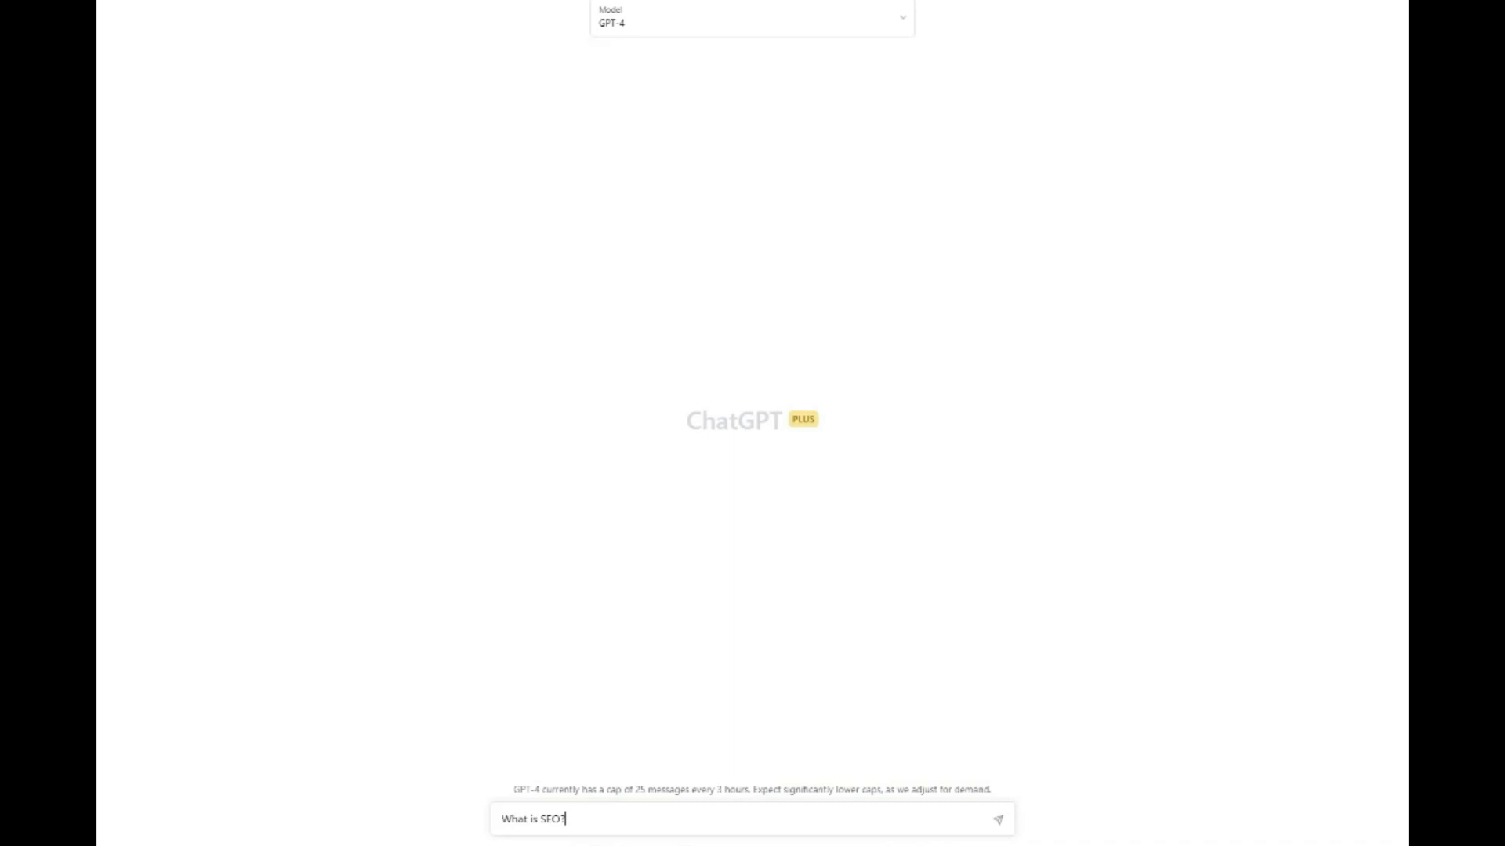
pyautogui.click(998, 819)
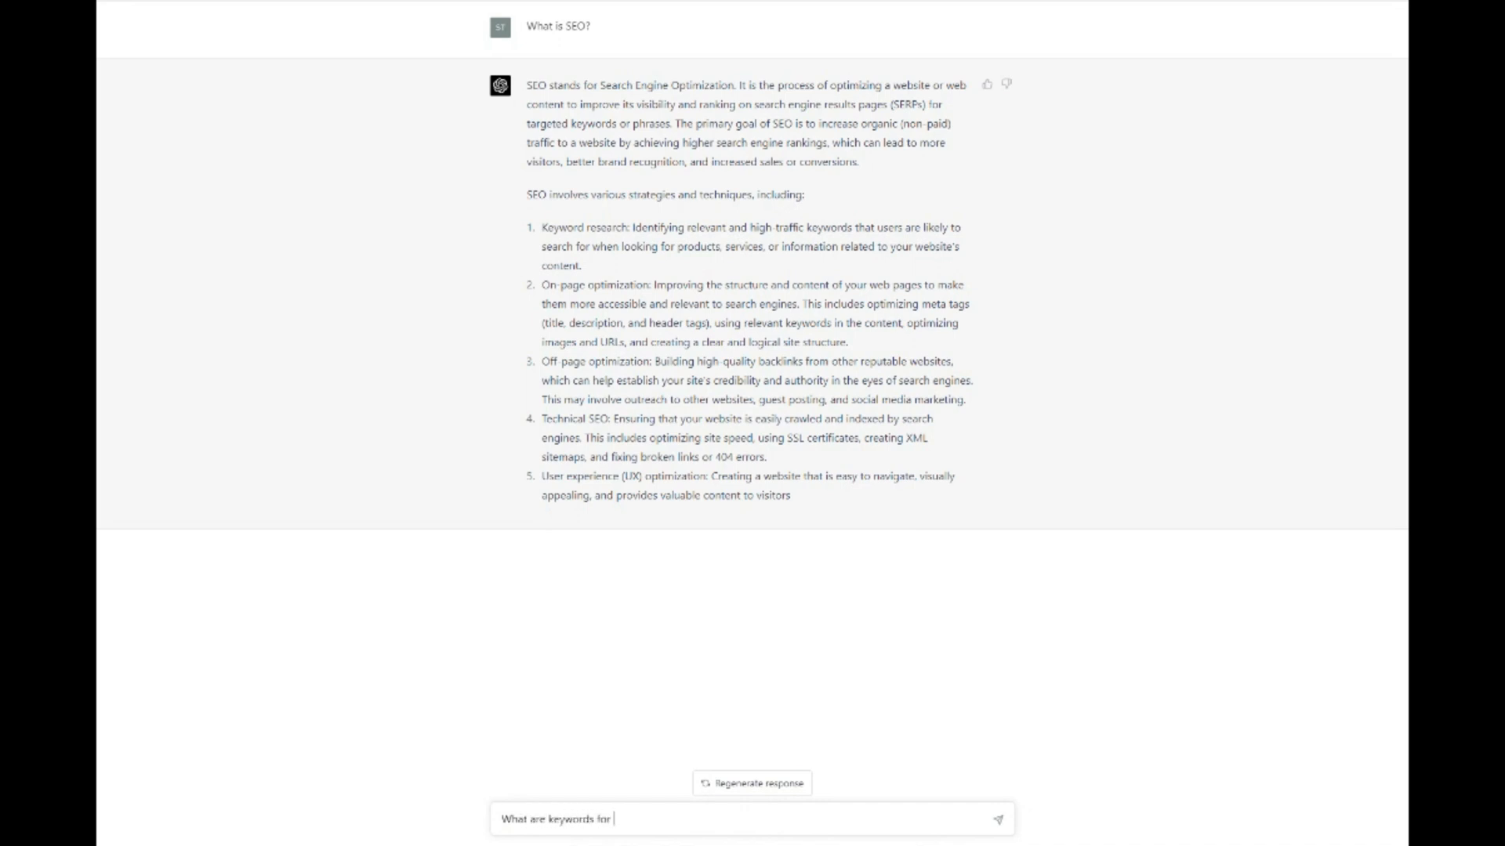
# Ask for keywords for an article on the best SEO companies in San Antonio, Texas
pyautogui.write('the article I')
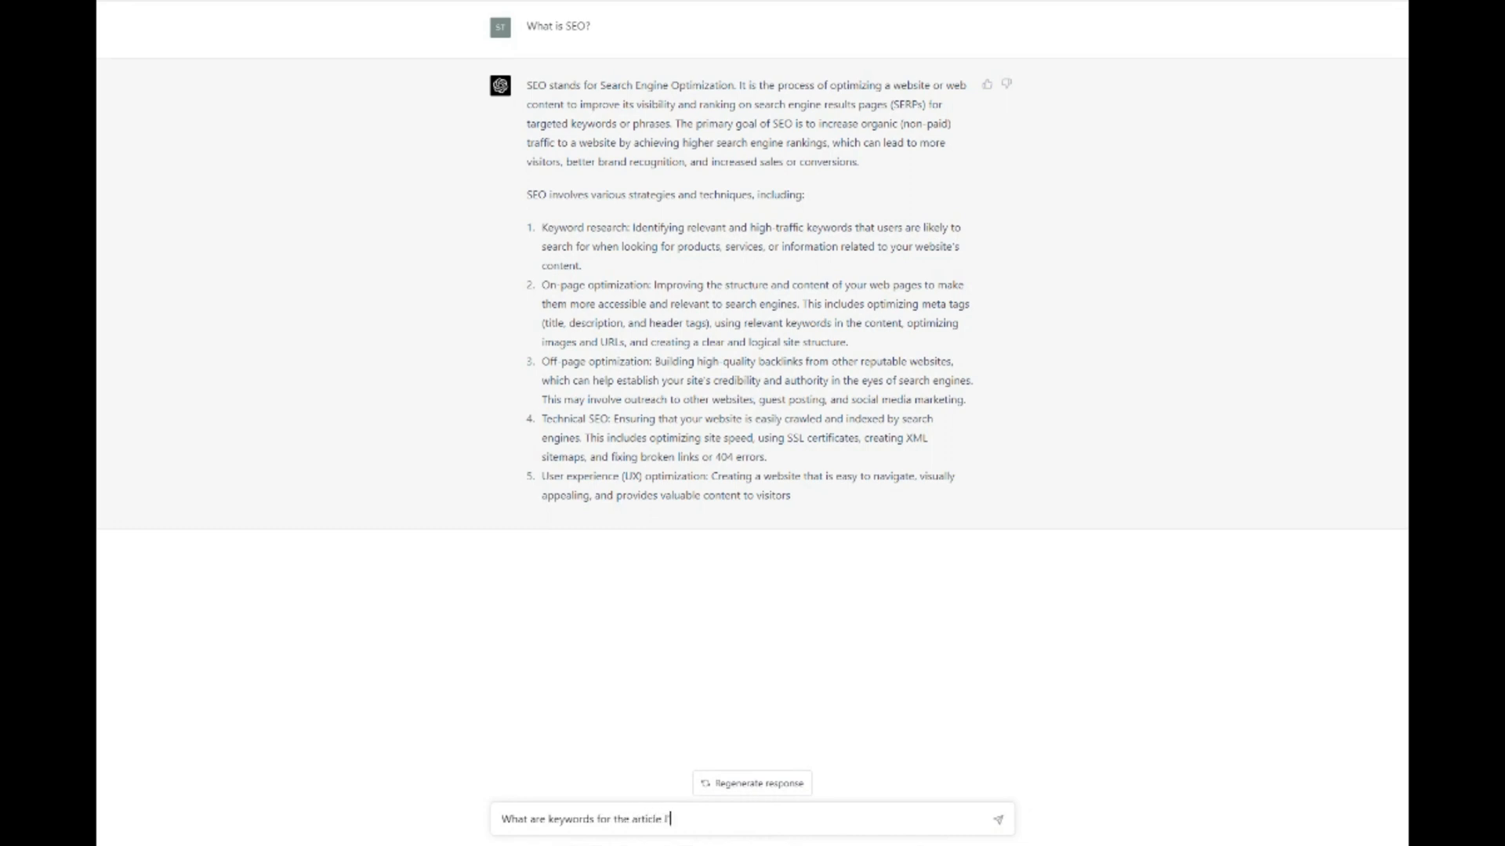
pyautogui.write("'m writing about")
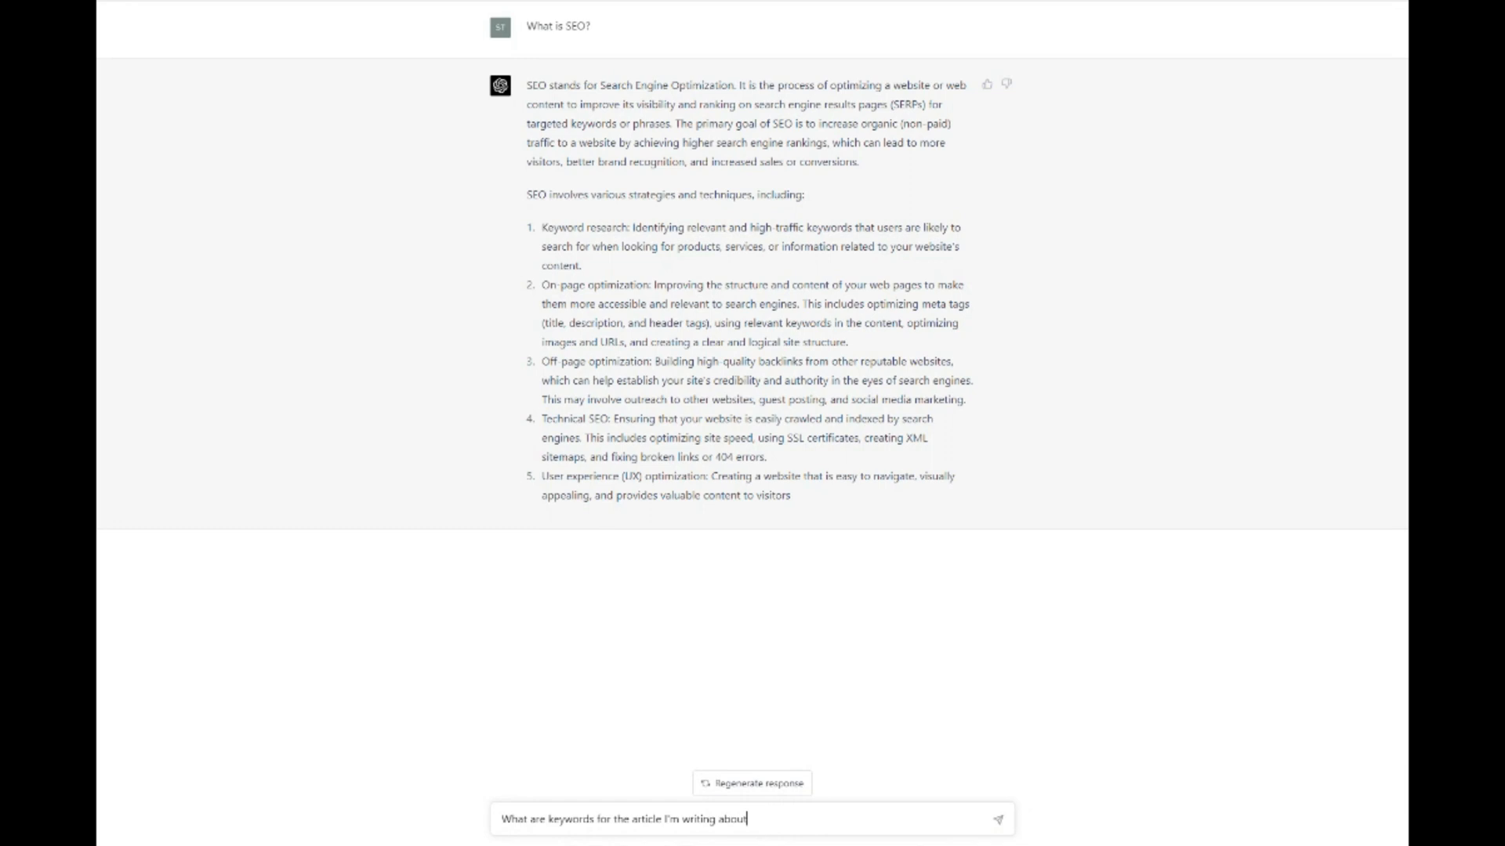
pyautogui.write('Best')
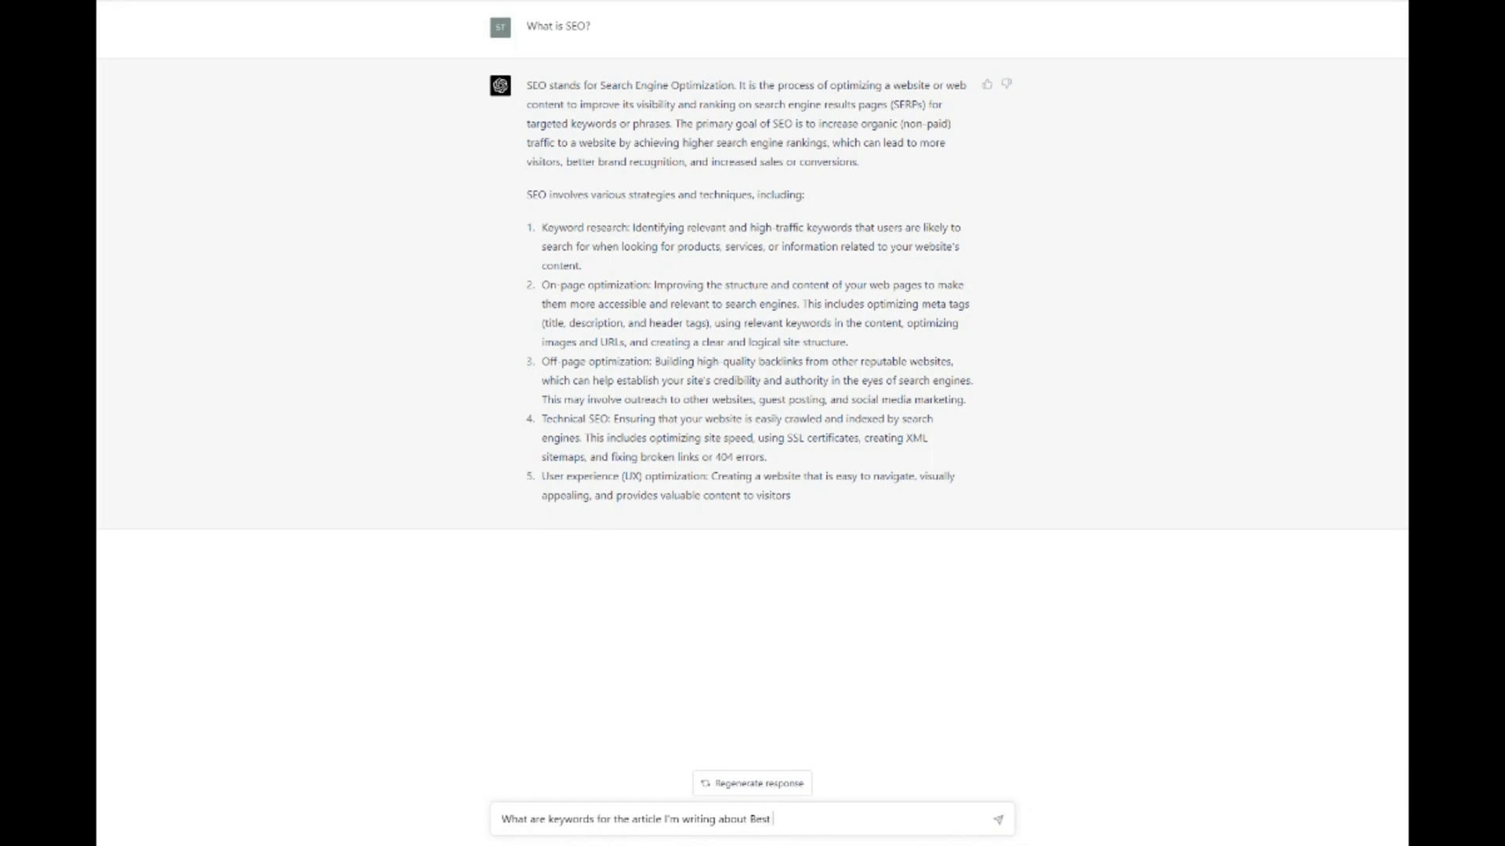
pyautogui.write('SEO companies in')
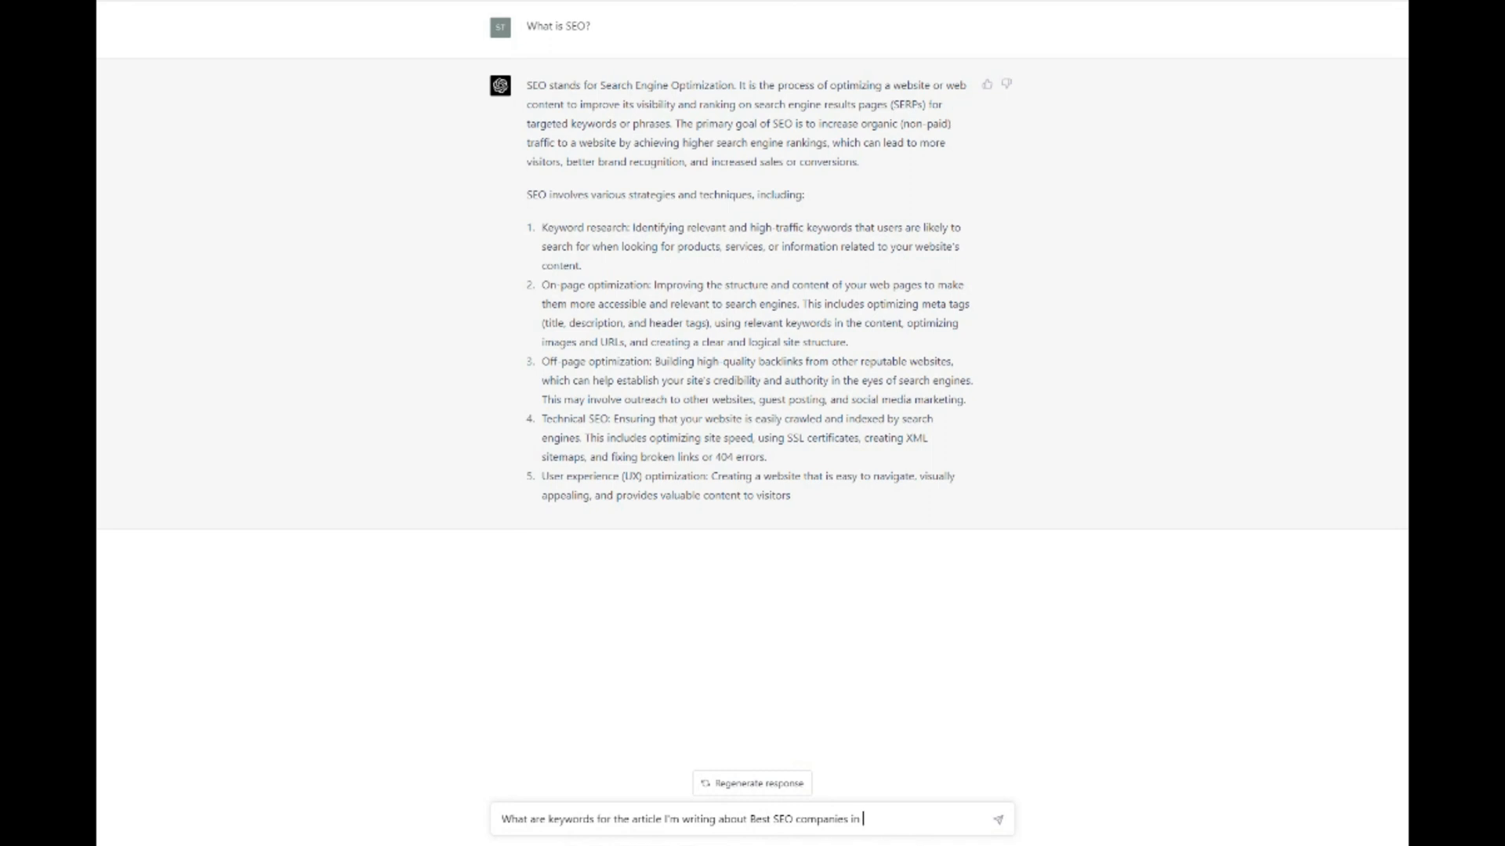
pyautogui.write('S')
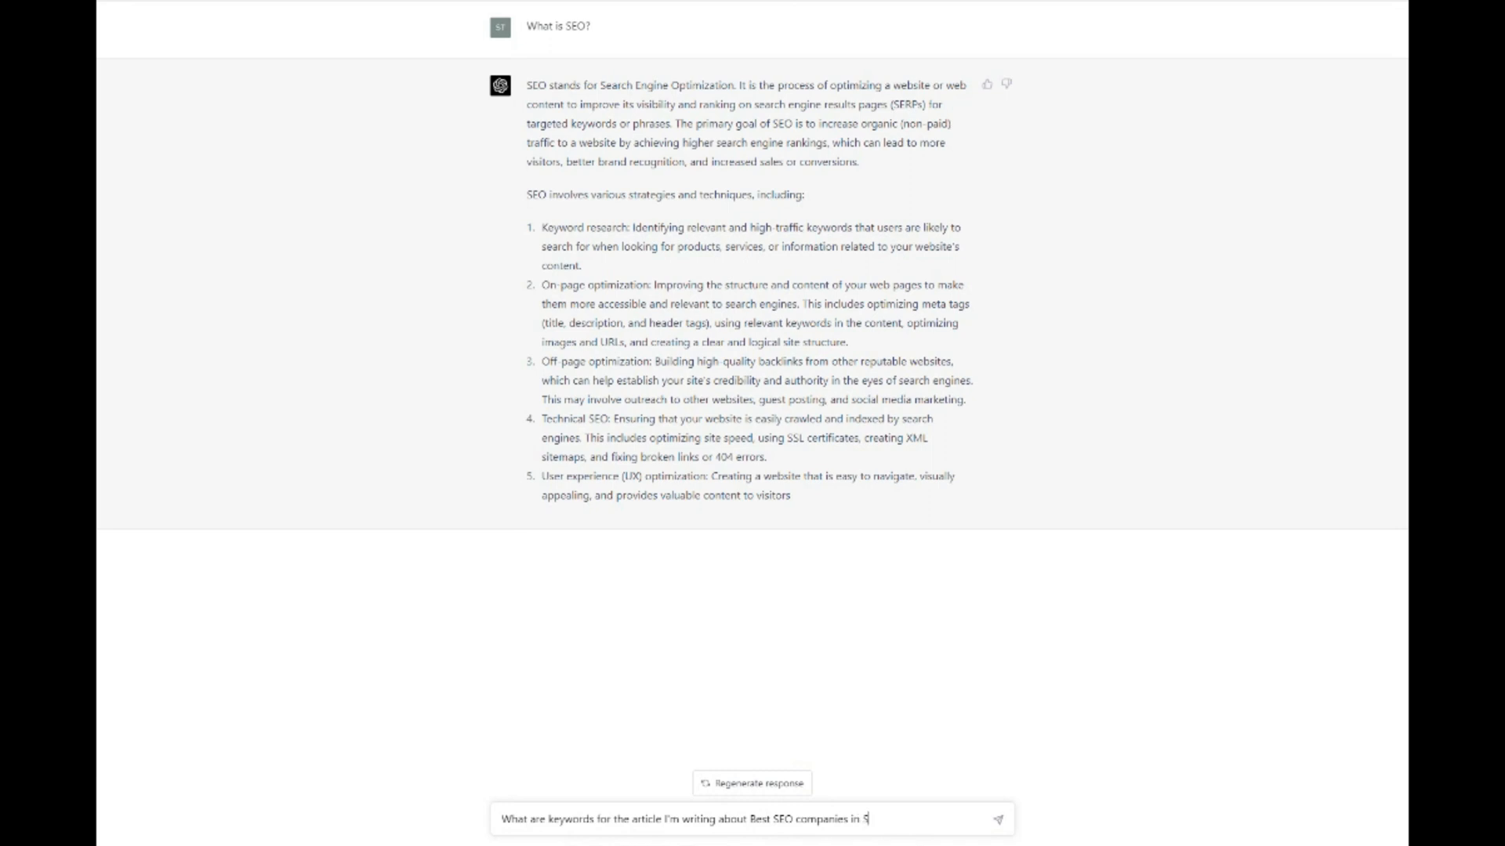
pyautogui.write('an Antonio.')
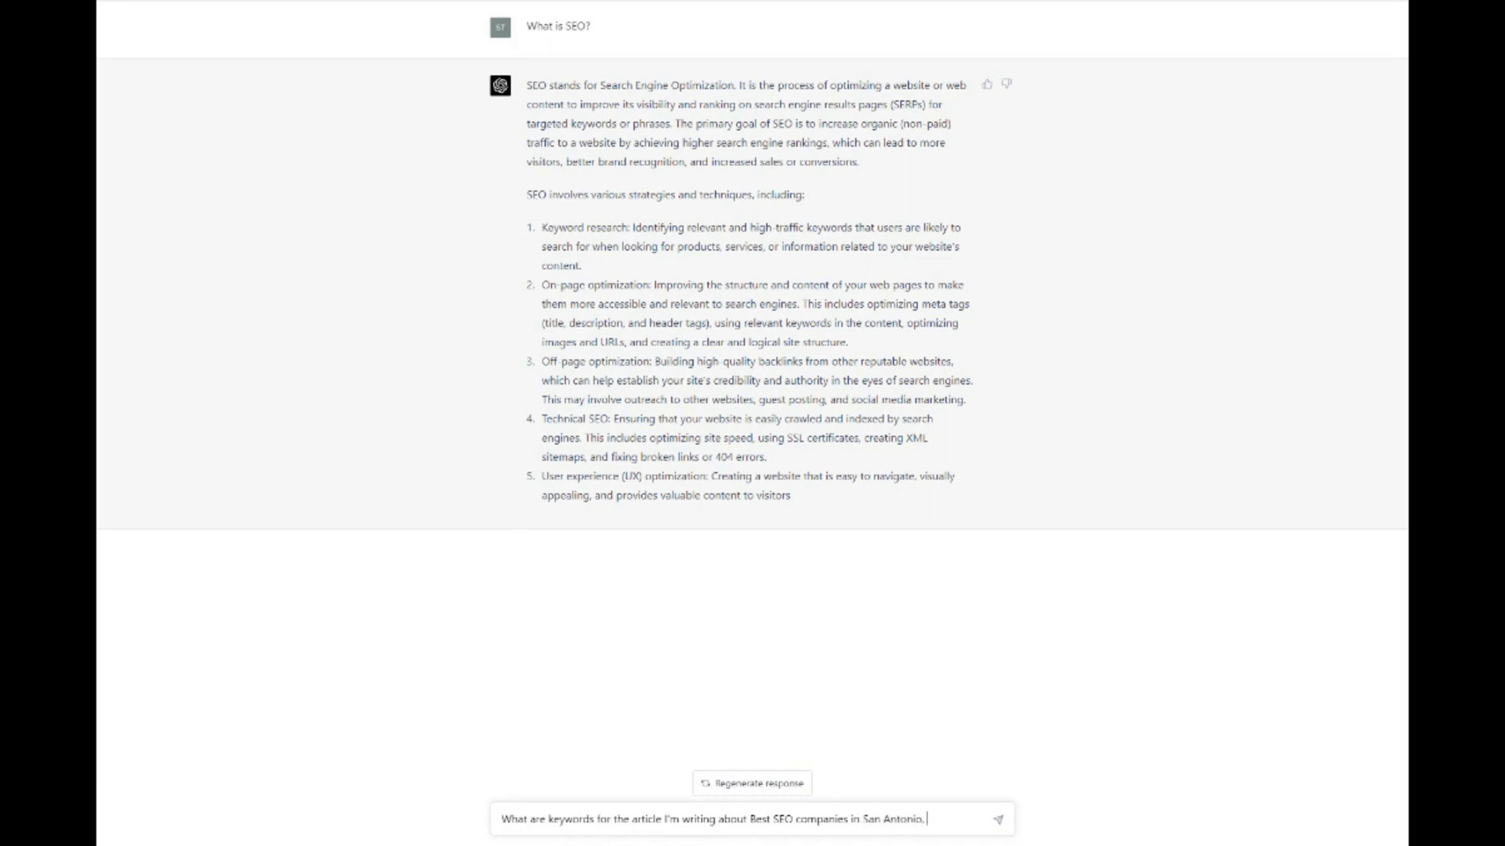
pyautogui.click(998, 818)
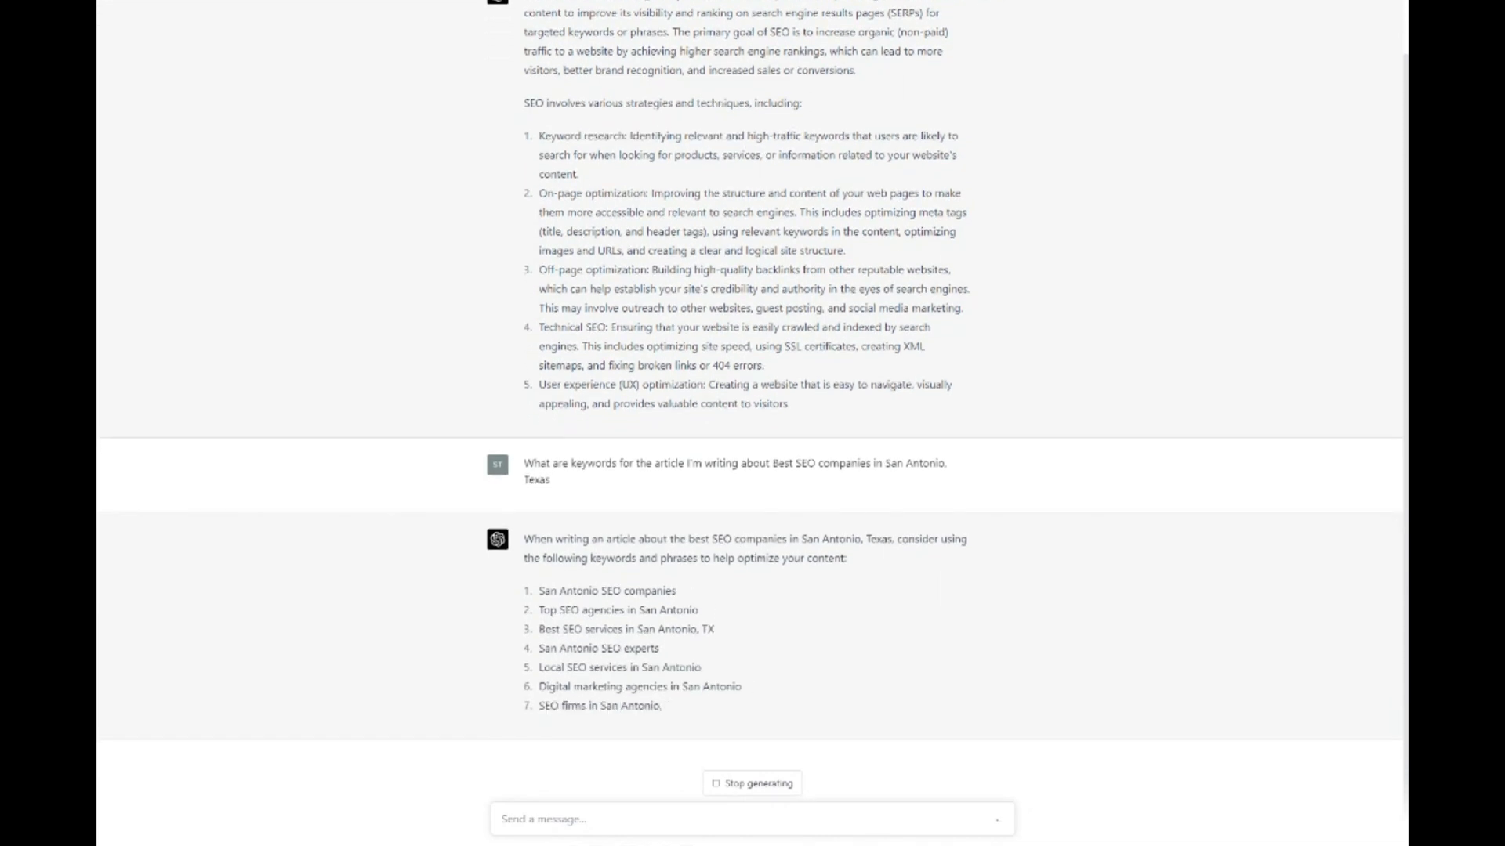
pyautogui.scroll(-3)
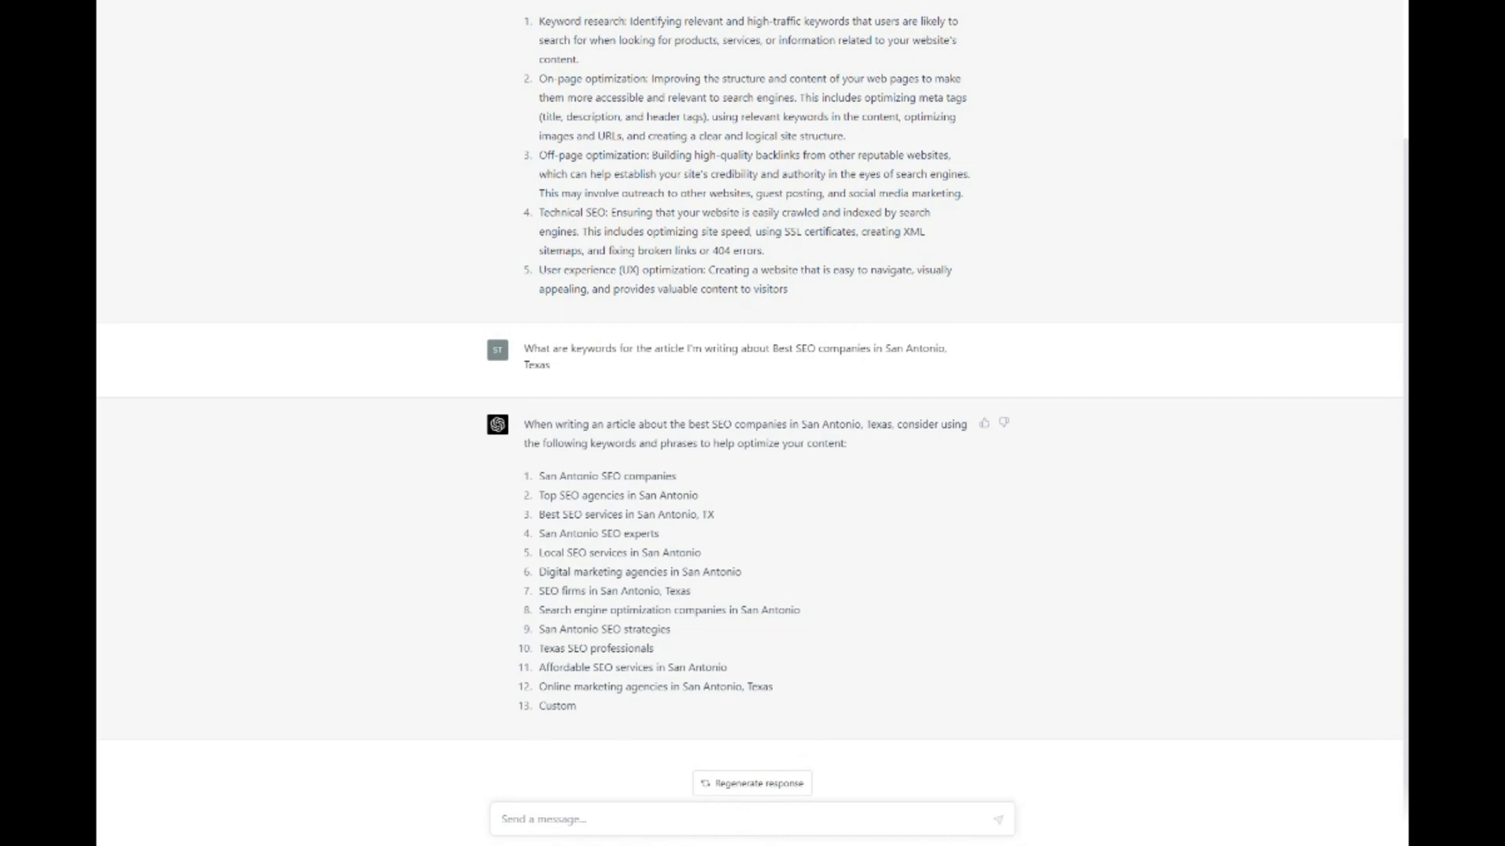
pyautogui.click(546, 819)
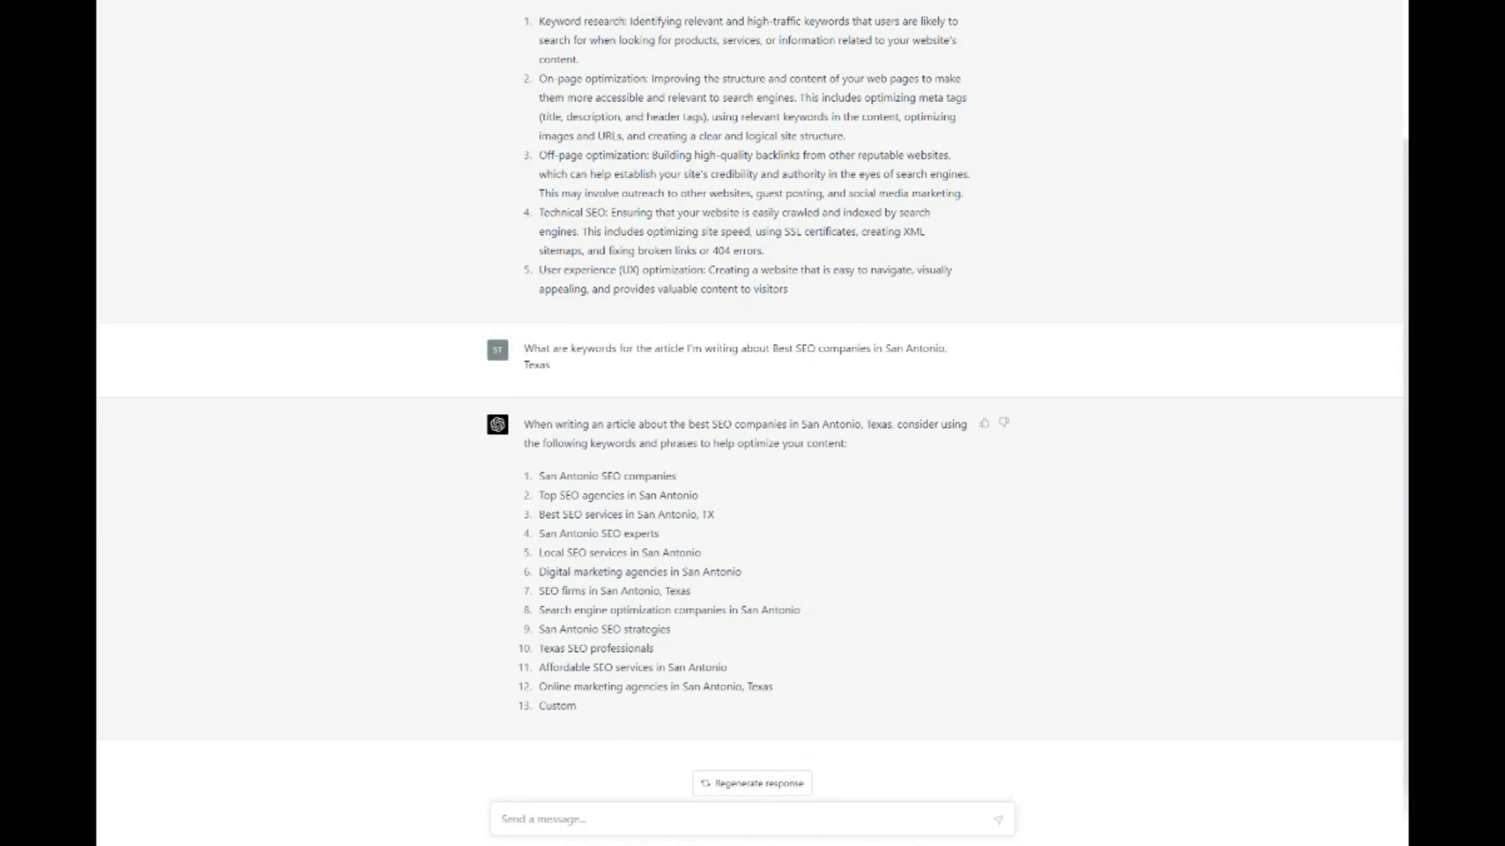
pyautogui.click(546, 819)
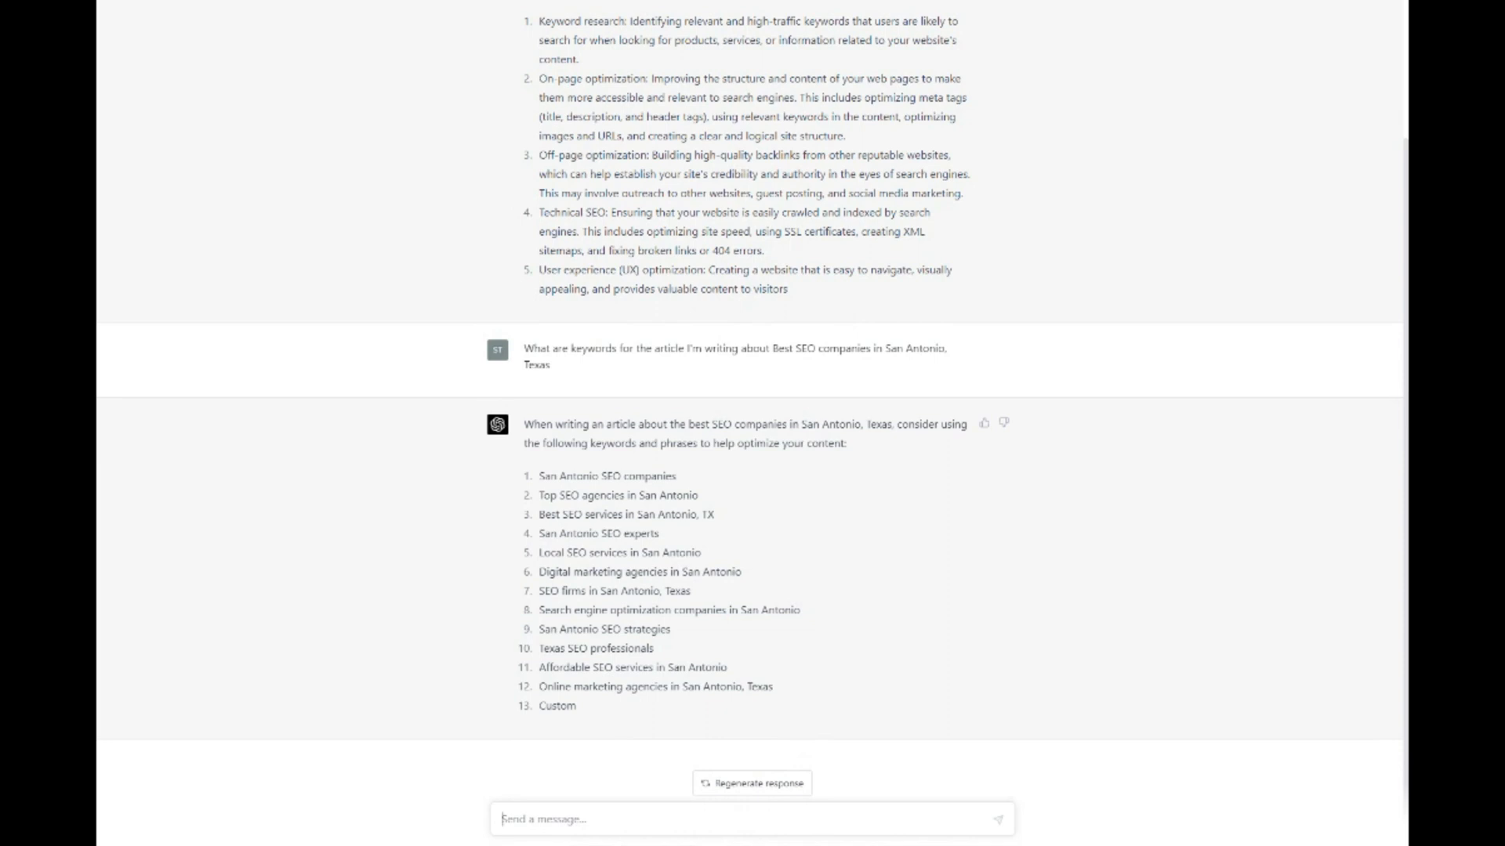
# Request a blog post on choosing the best running shoes and scroll through it
pyautogui.write('Generate a blog post')
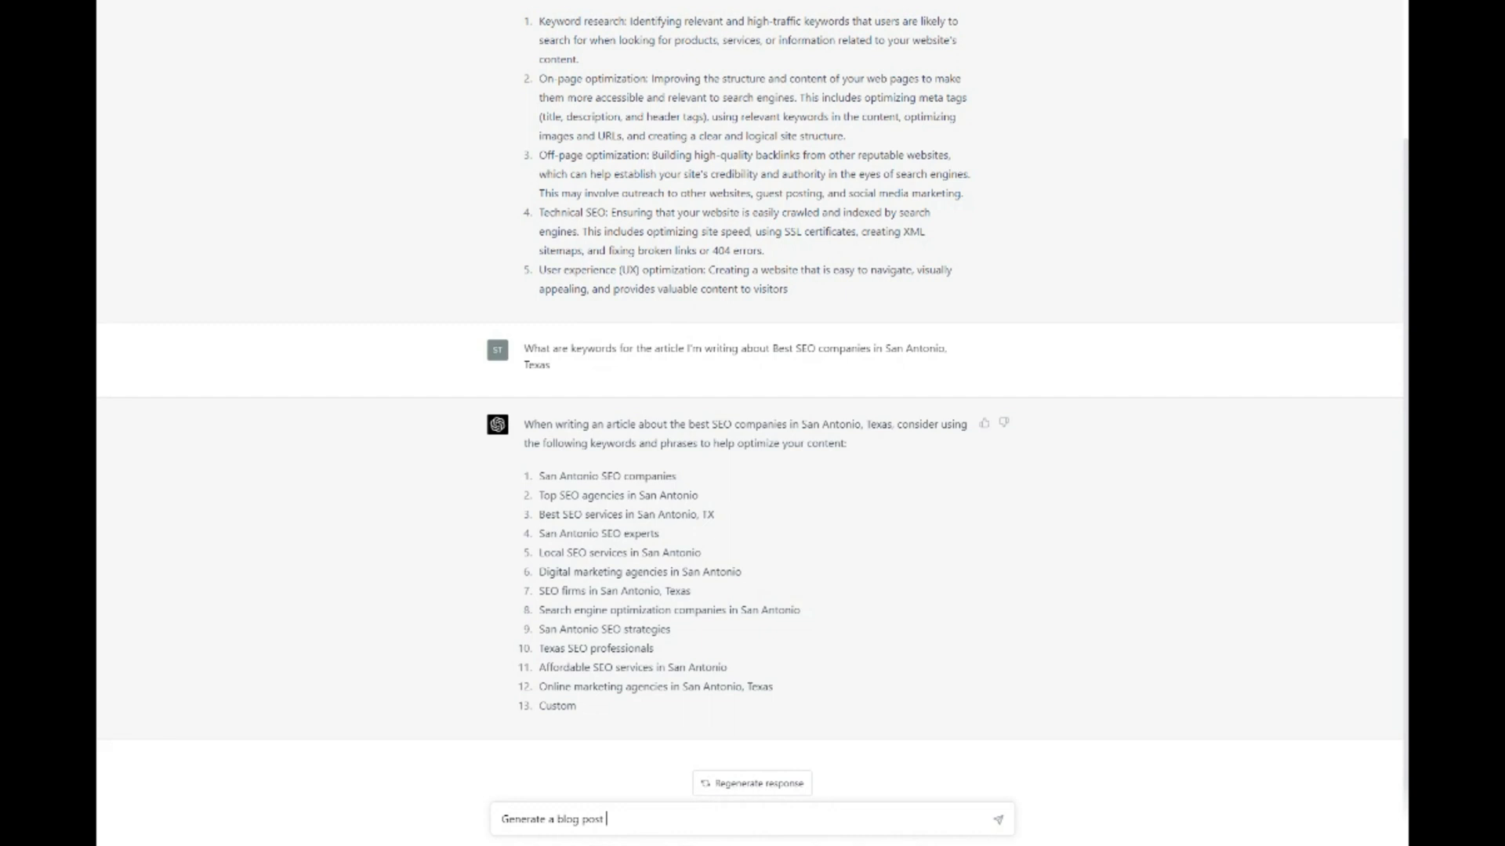
pyautogui.write('for how to c')
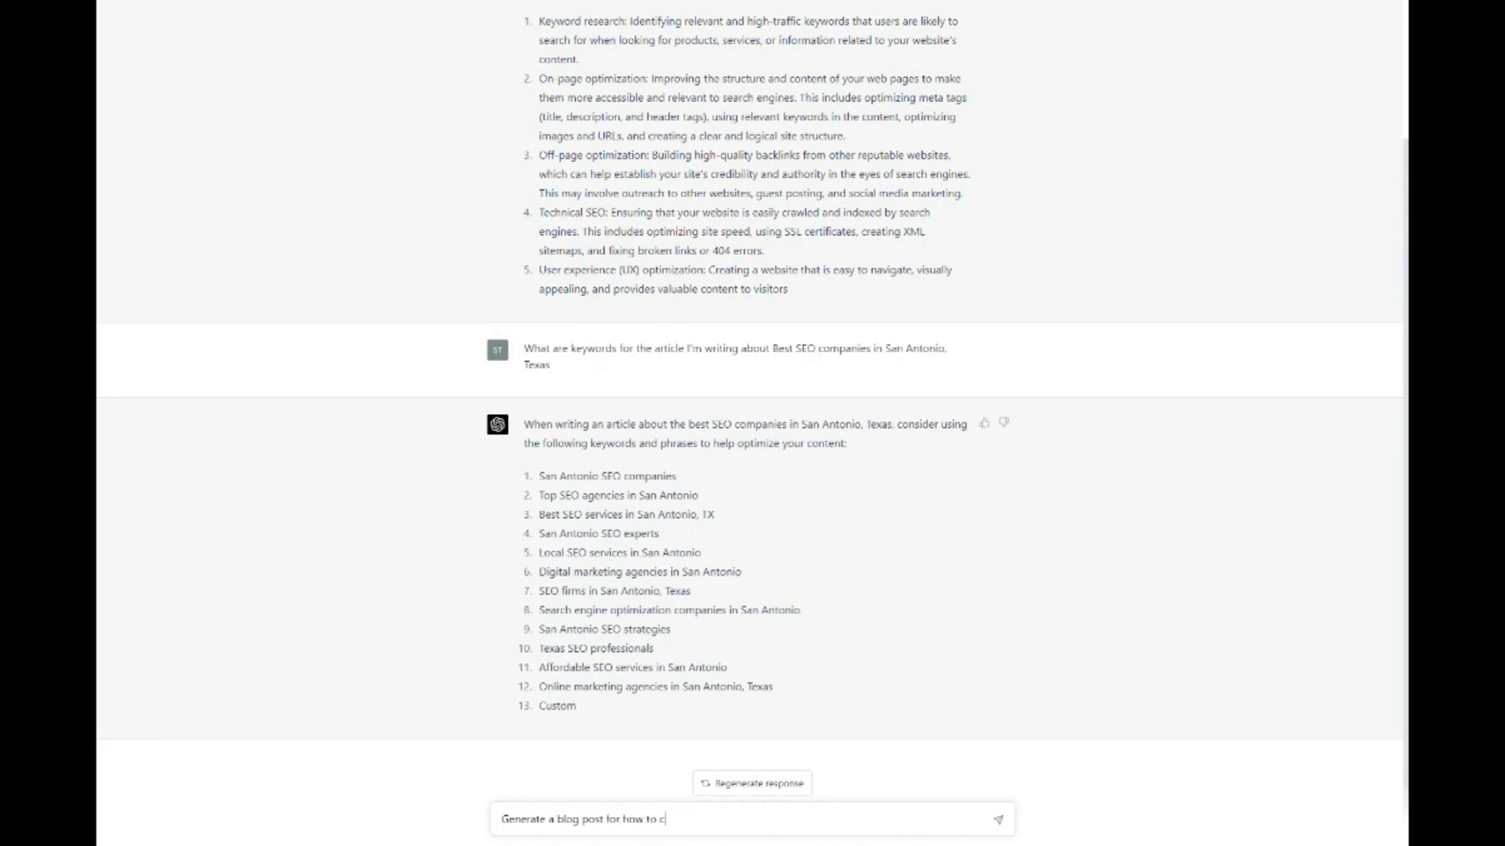
pyautogui.write('hoose the best')
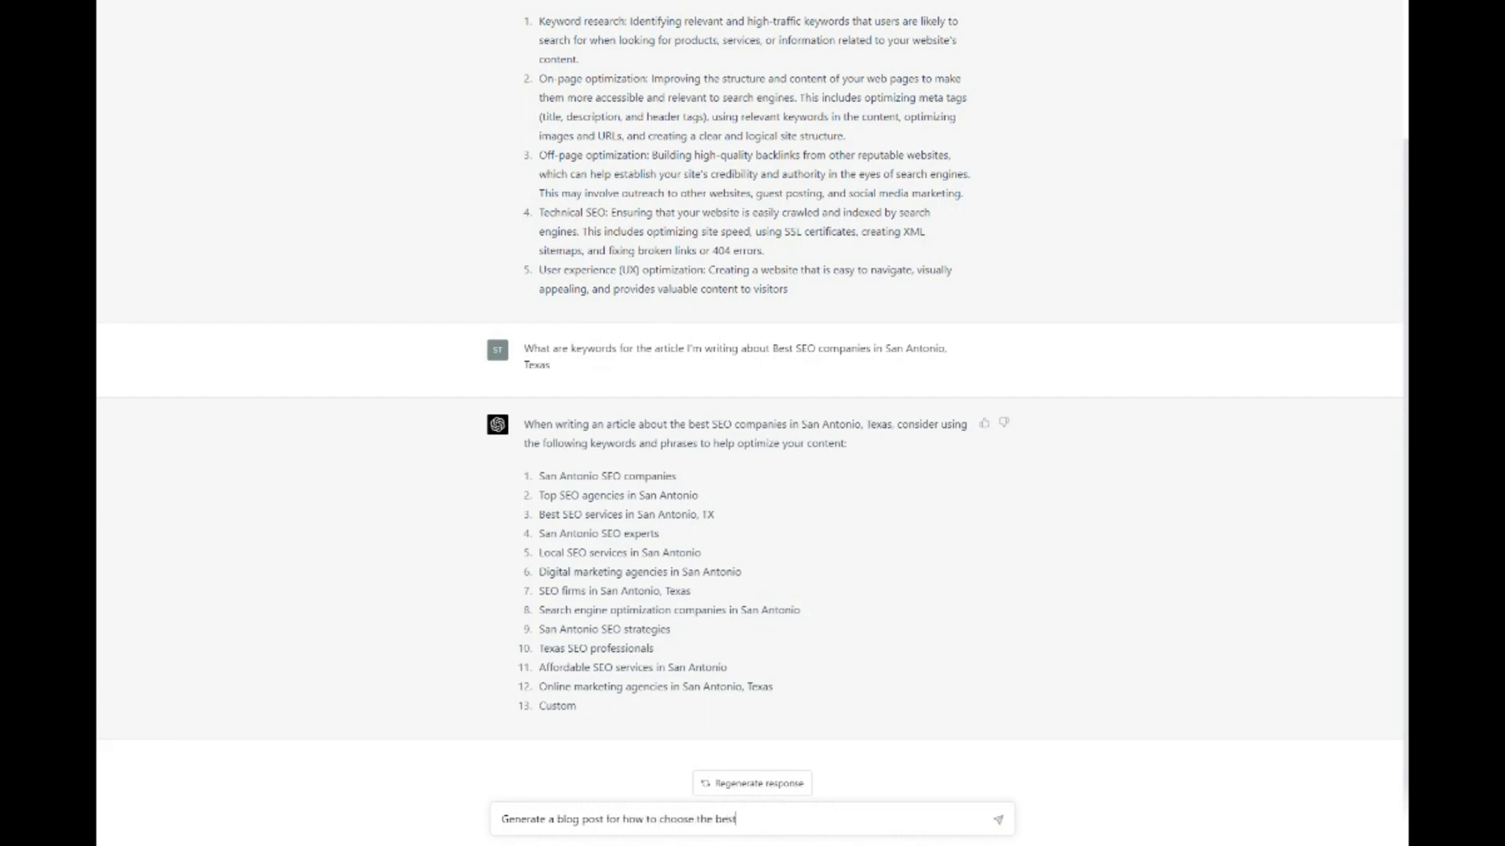
pyautogui.write('running shoes')
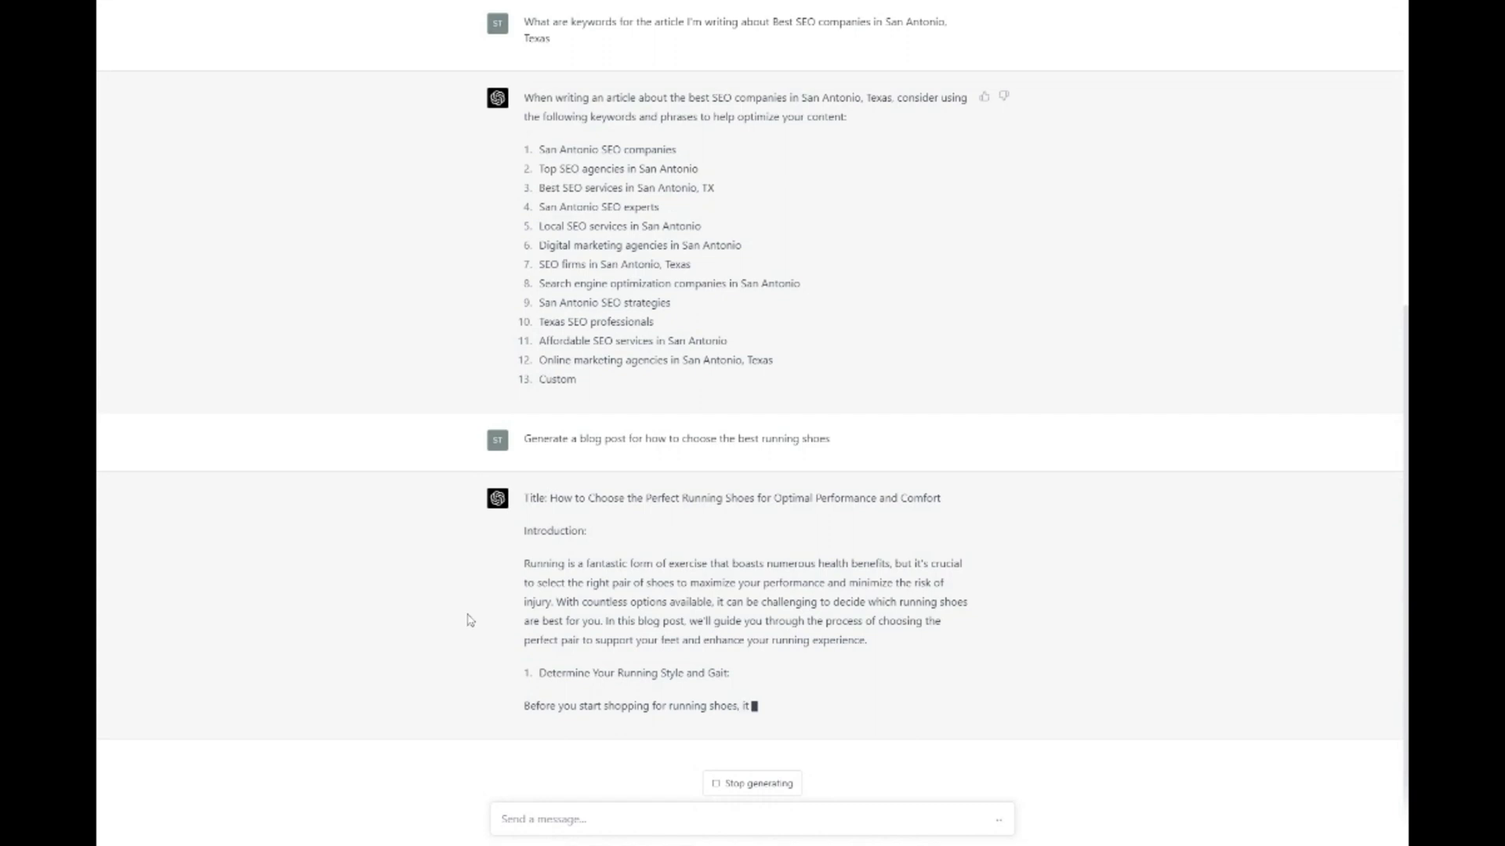
pyautogui.scroll(-3)
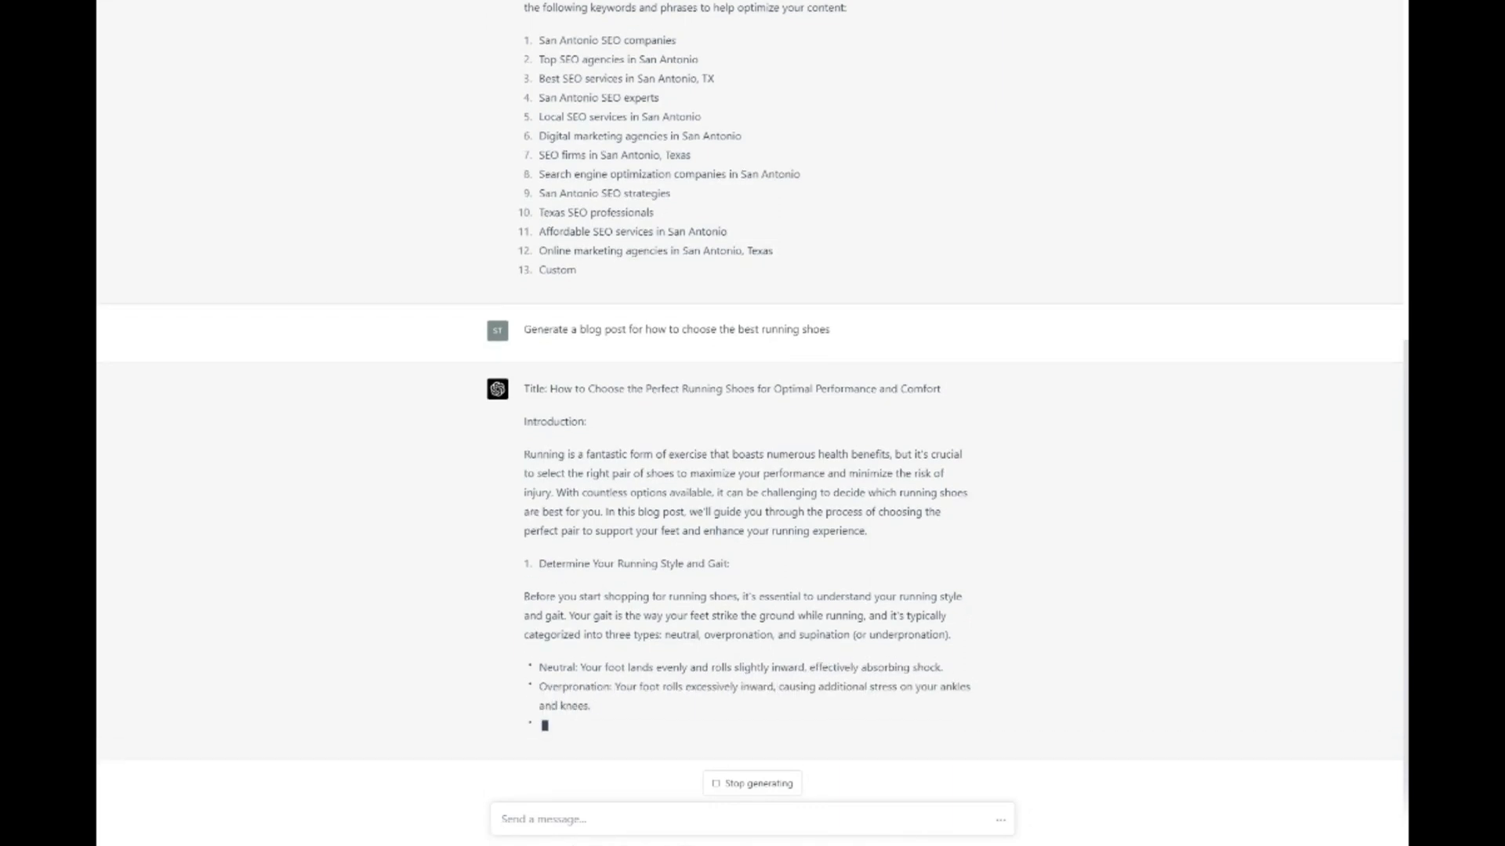
pyautogui.scroll(-3)
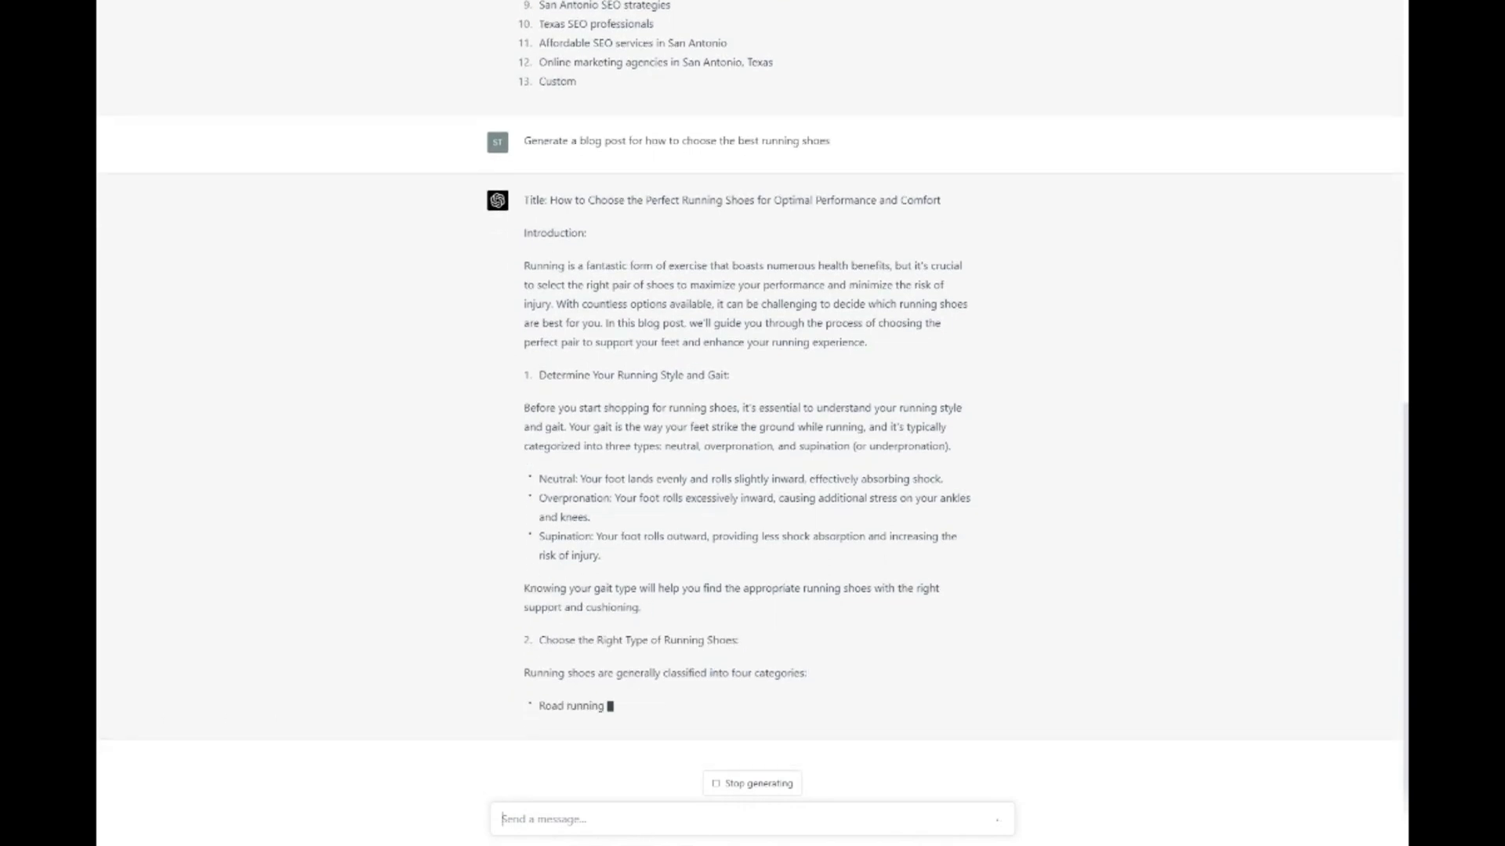
# Ask for a meta description and title for the running-shoes article above
pyautogui.write('Write a me')
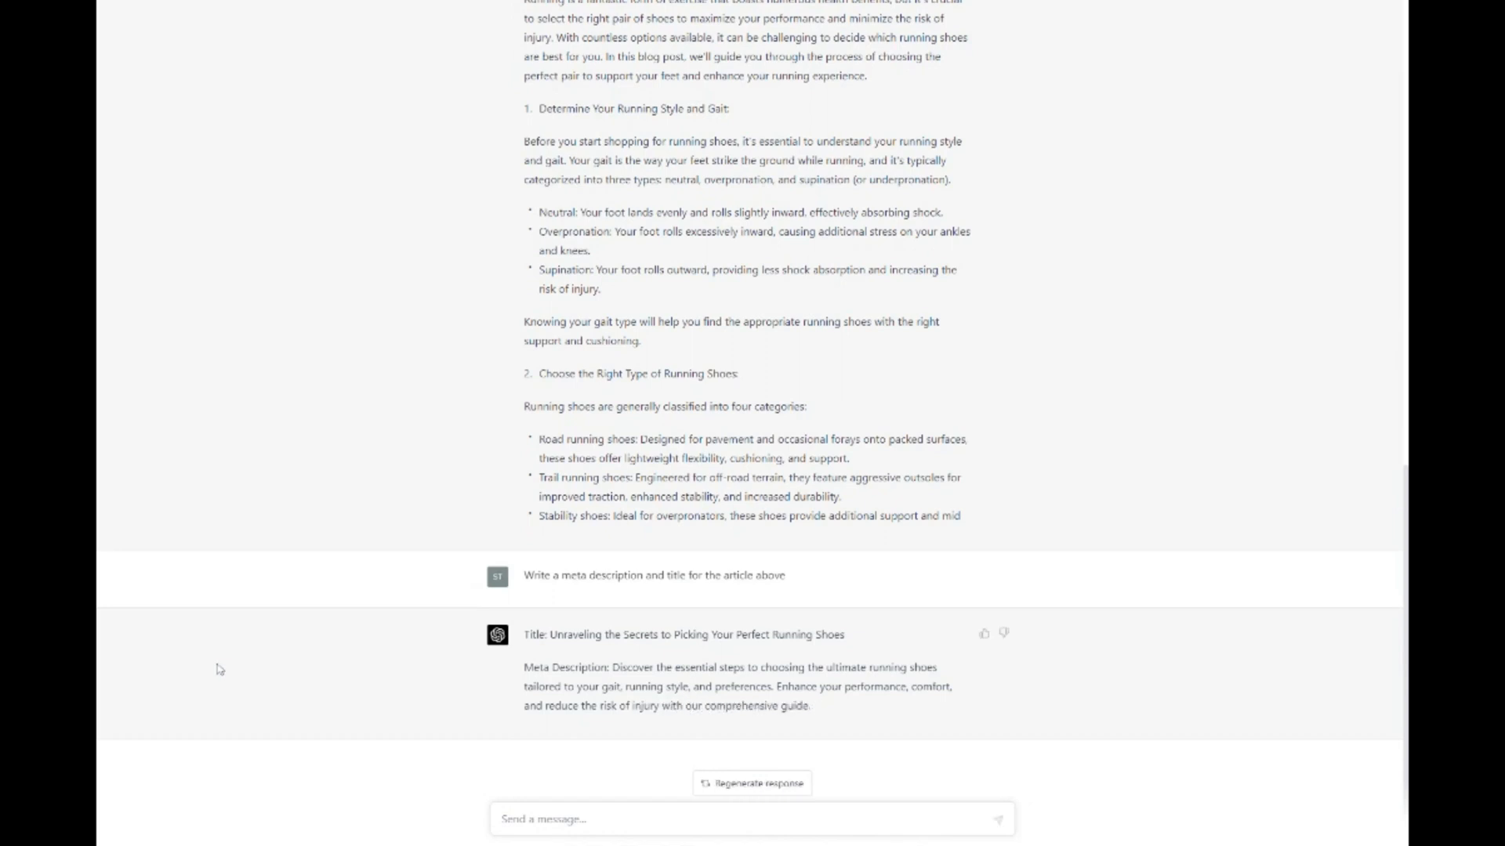
pyautogui.moveTo(98, 697)
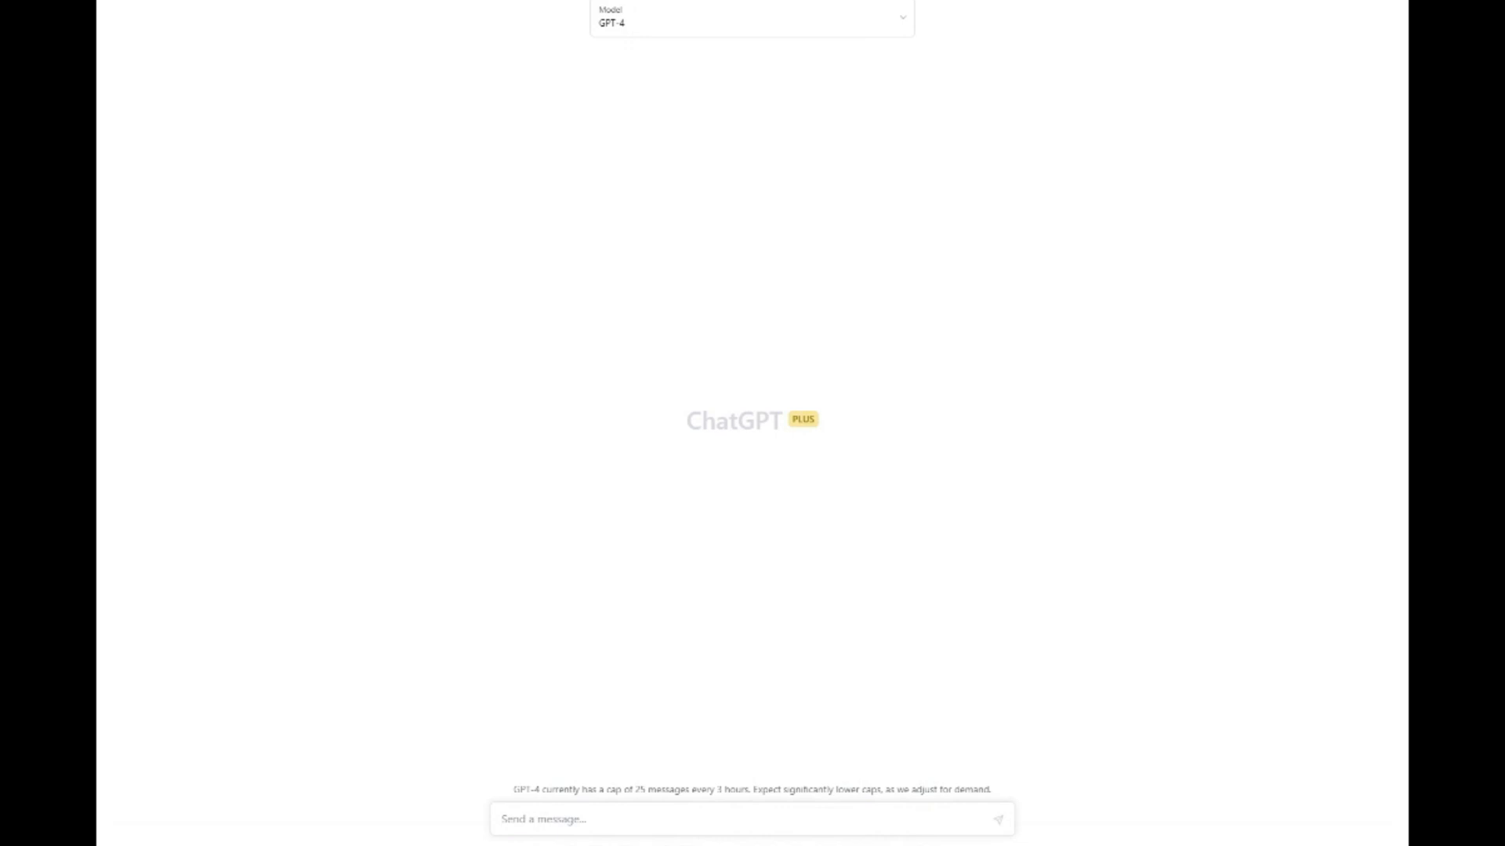
pyautogui.moveTo(608, 835)
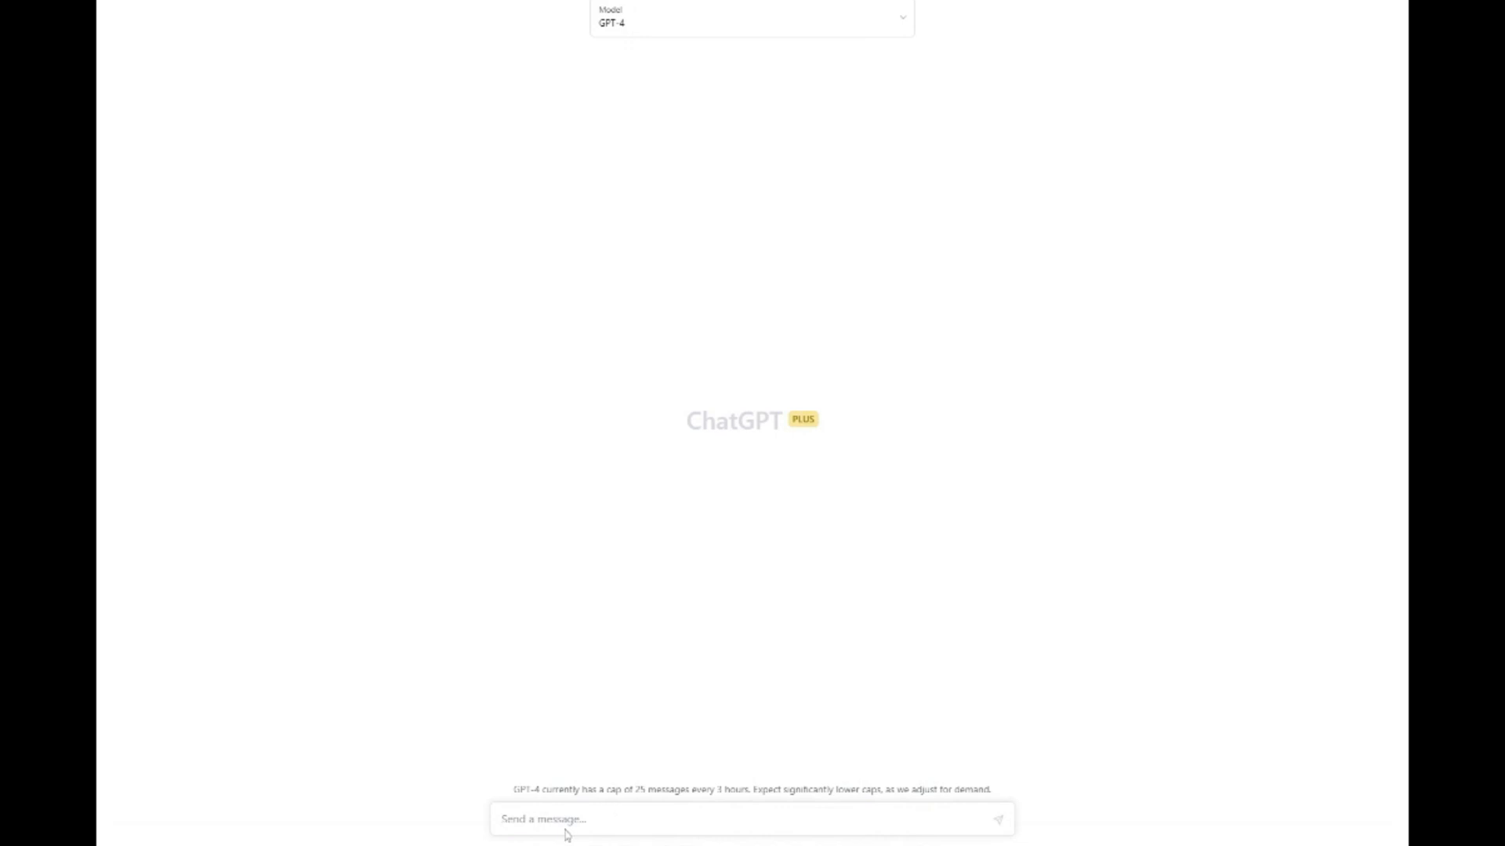
pyautogui.moveTo(98, 728)
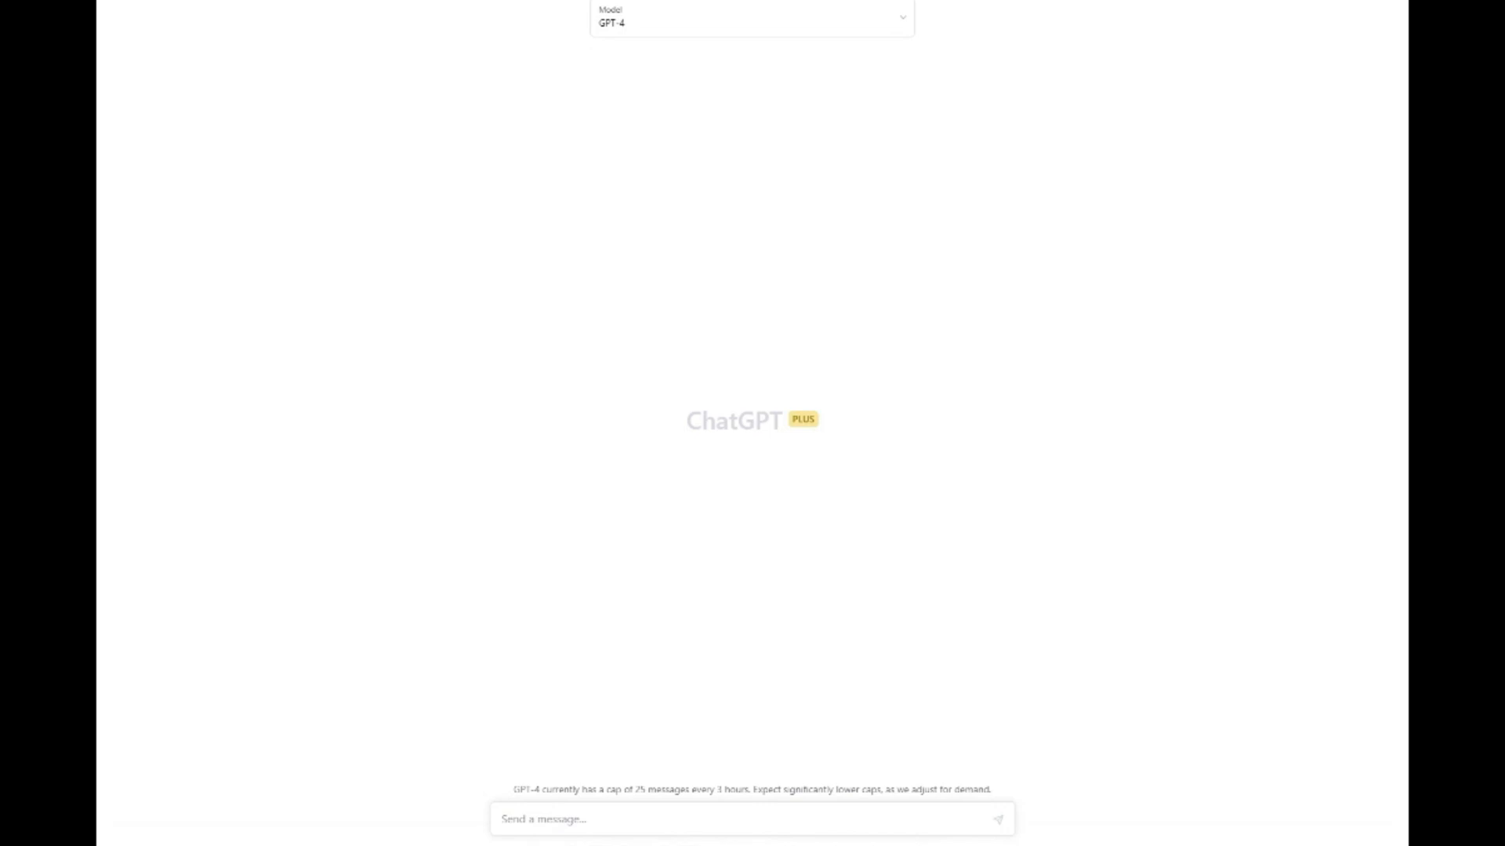
# Send a meta description prompt for 'how to choose the best running shoes' in a new chat
pyautogui.write('create a meta description for a blog post about "how to choose the best running shoes" that incorporates the keywords "cushioning," "stability," and "durability."')
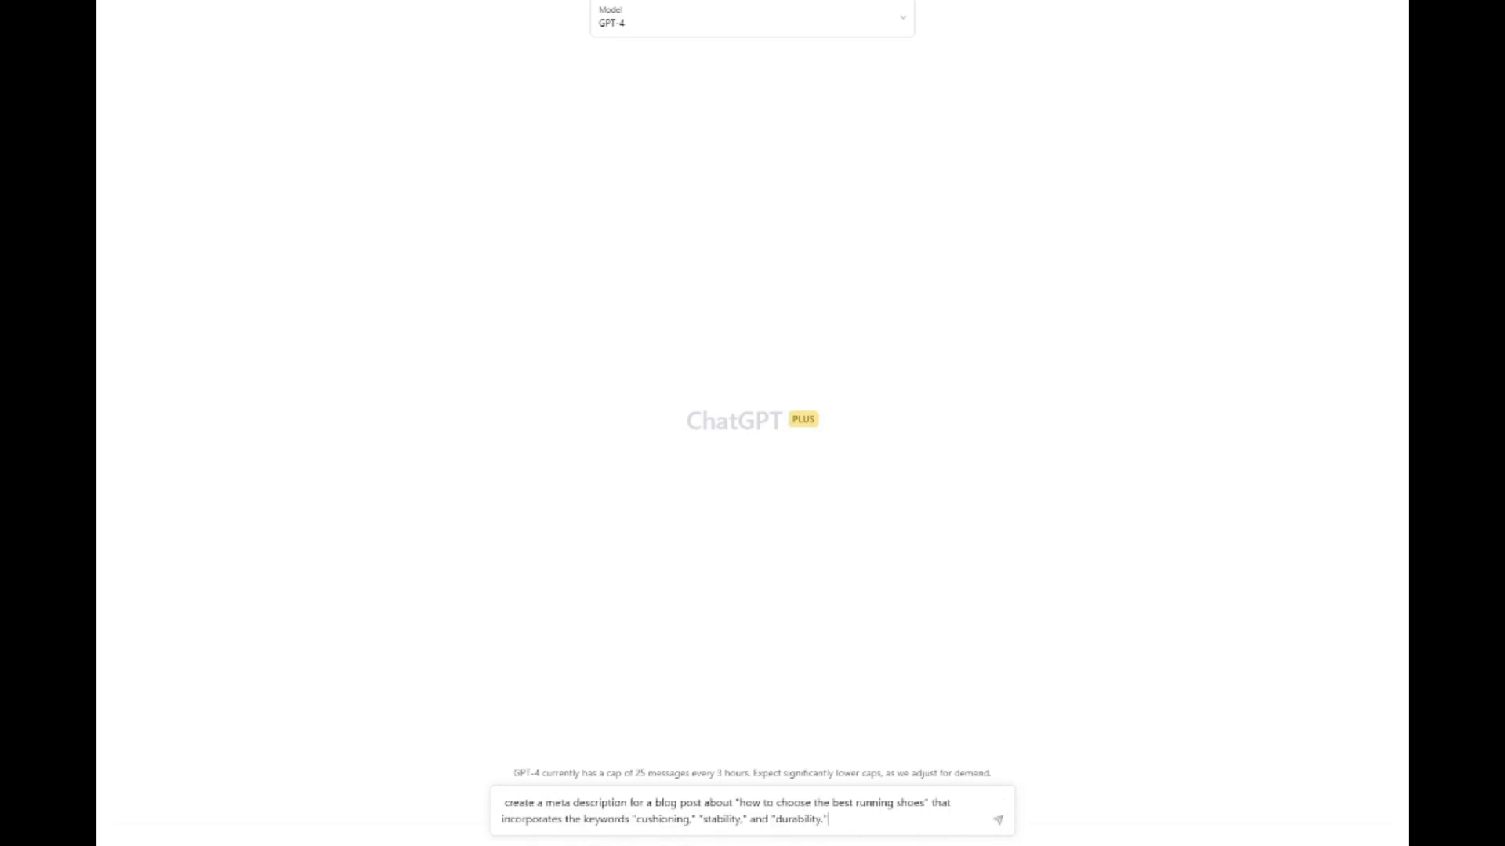
pyautogui.click(1000, 817)
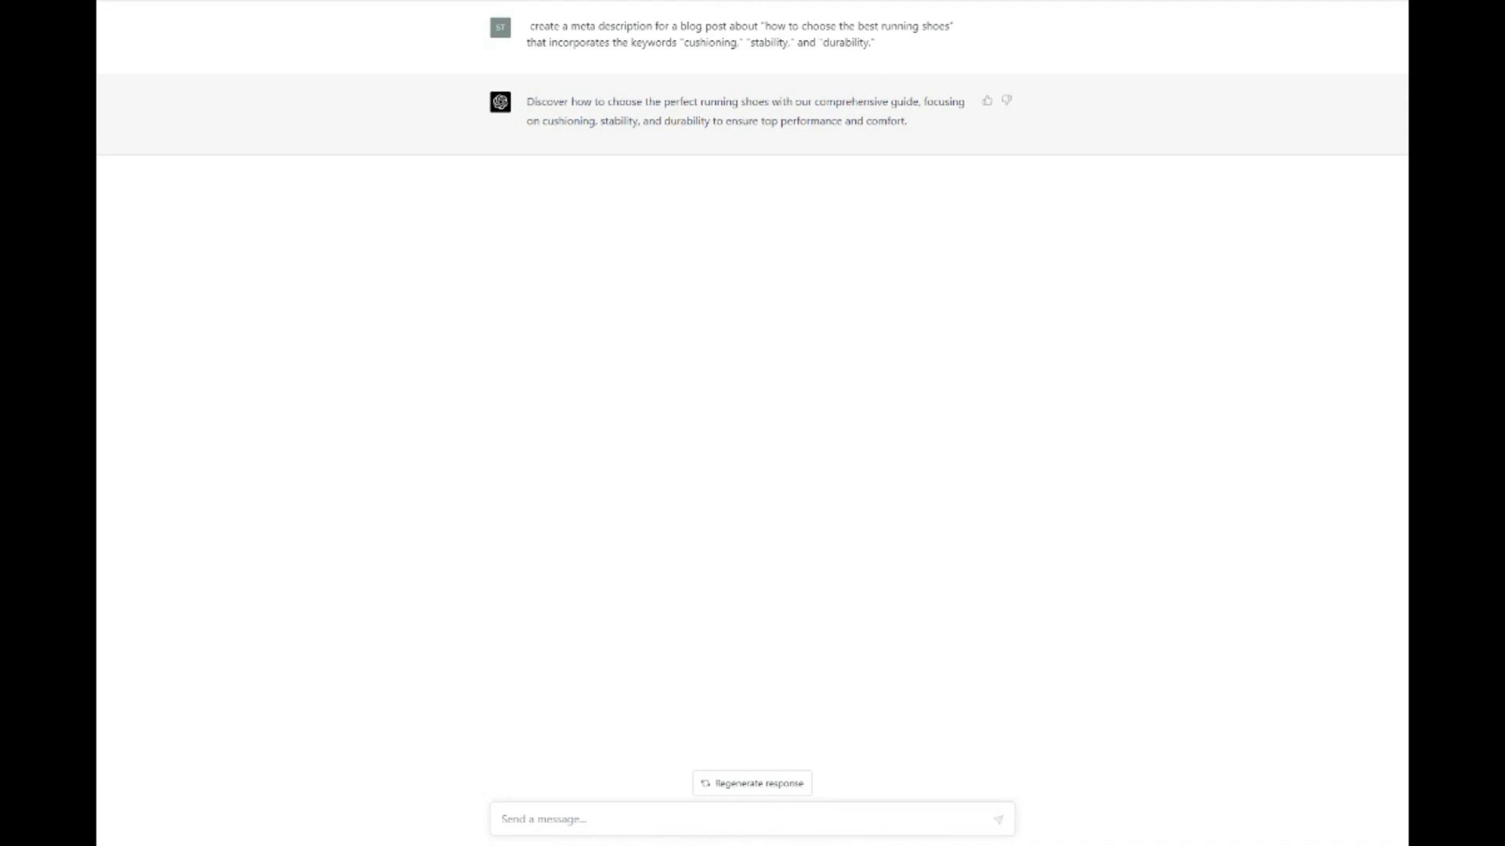
pyautogui.click(547, 819)
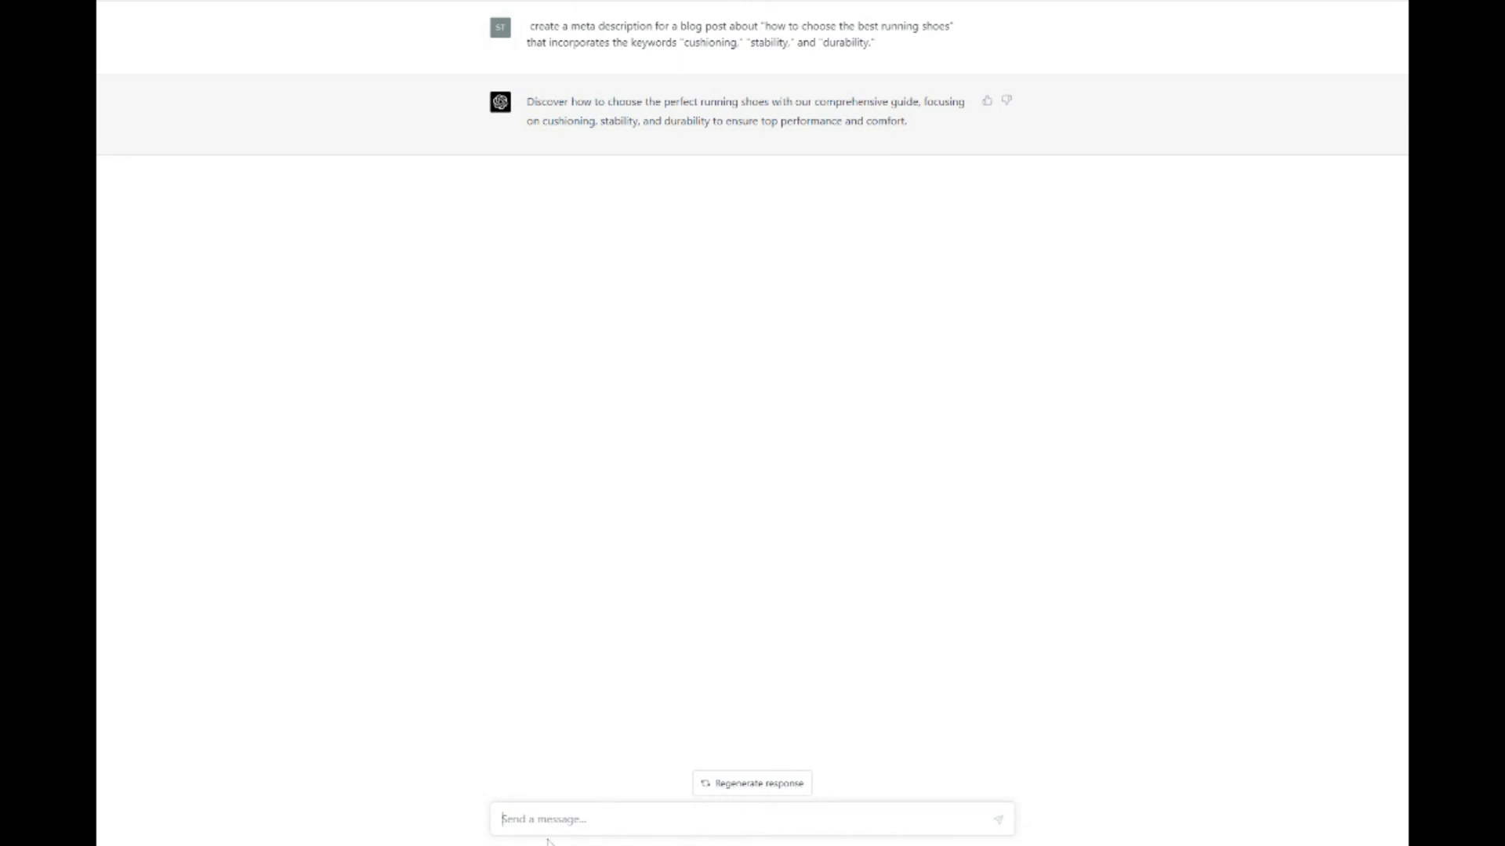
# Ask ChatGPT to analyze the keywords the Runner's World running-shoes page ranks for
pyautogui.write('Analyze the keywords that this web page')
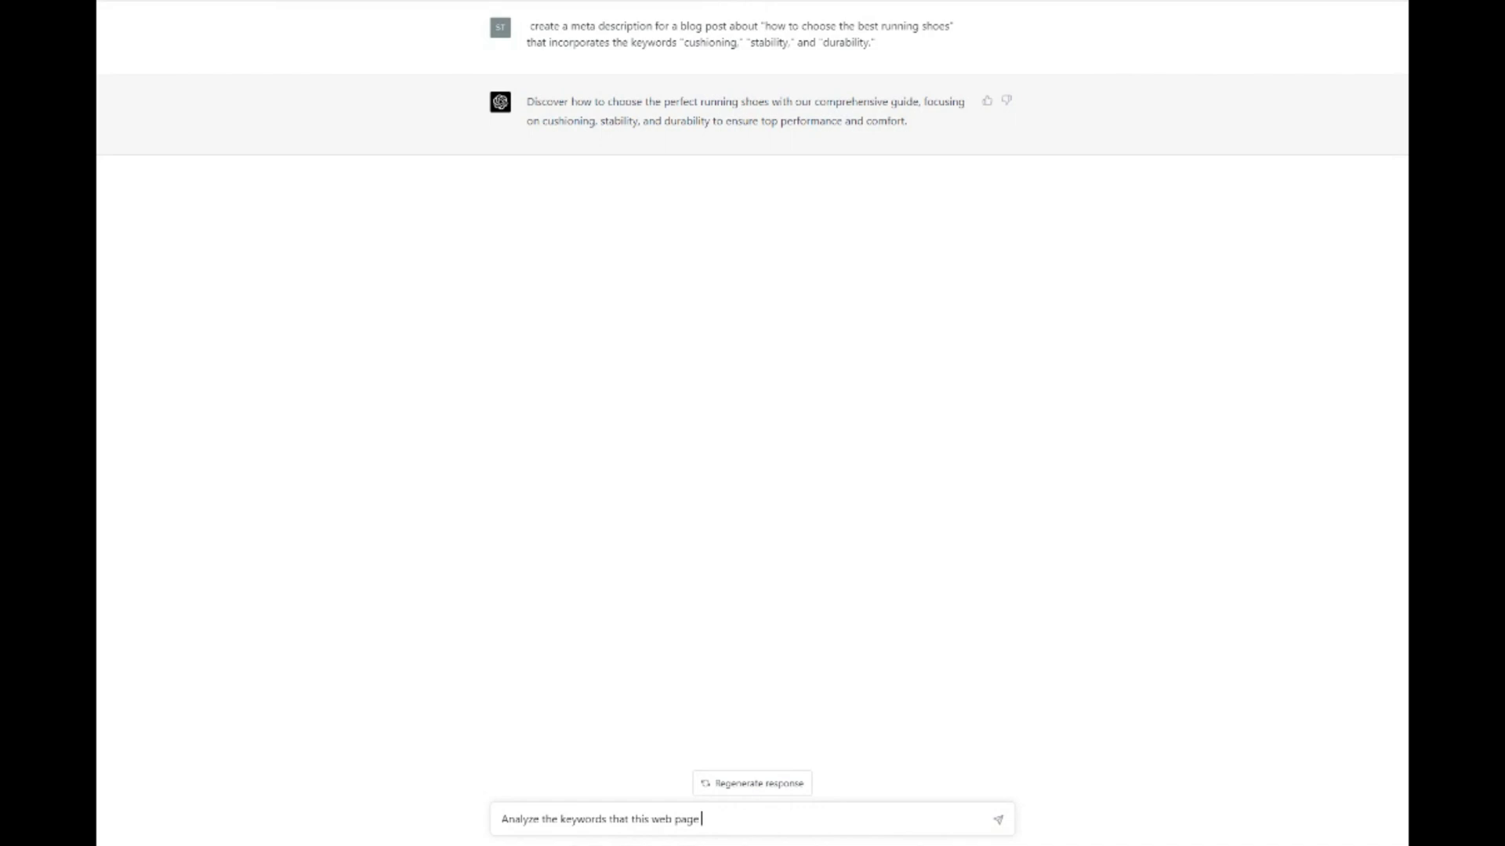
pyautogui.write('ranks for:')
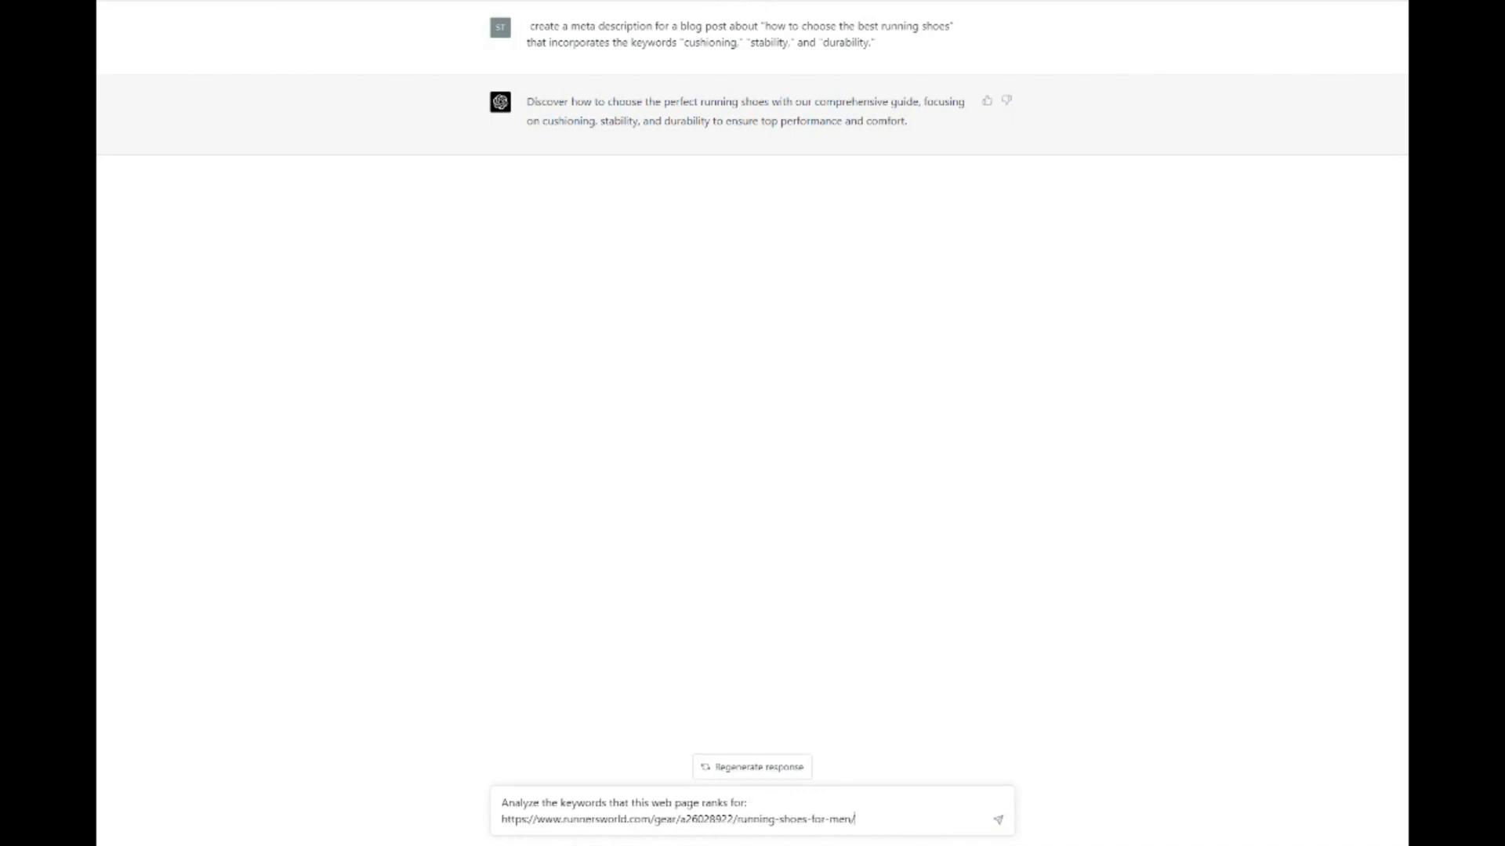
pyautogui.click(999, 818)
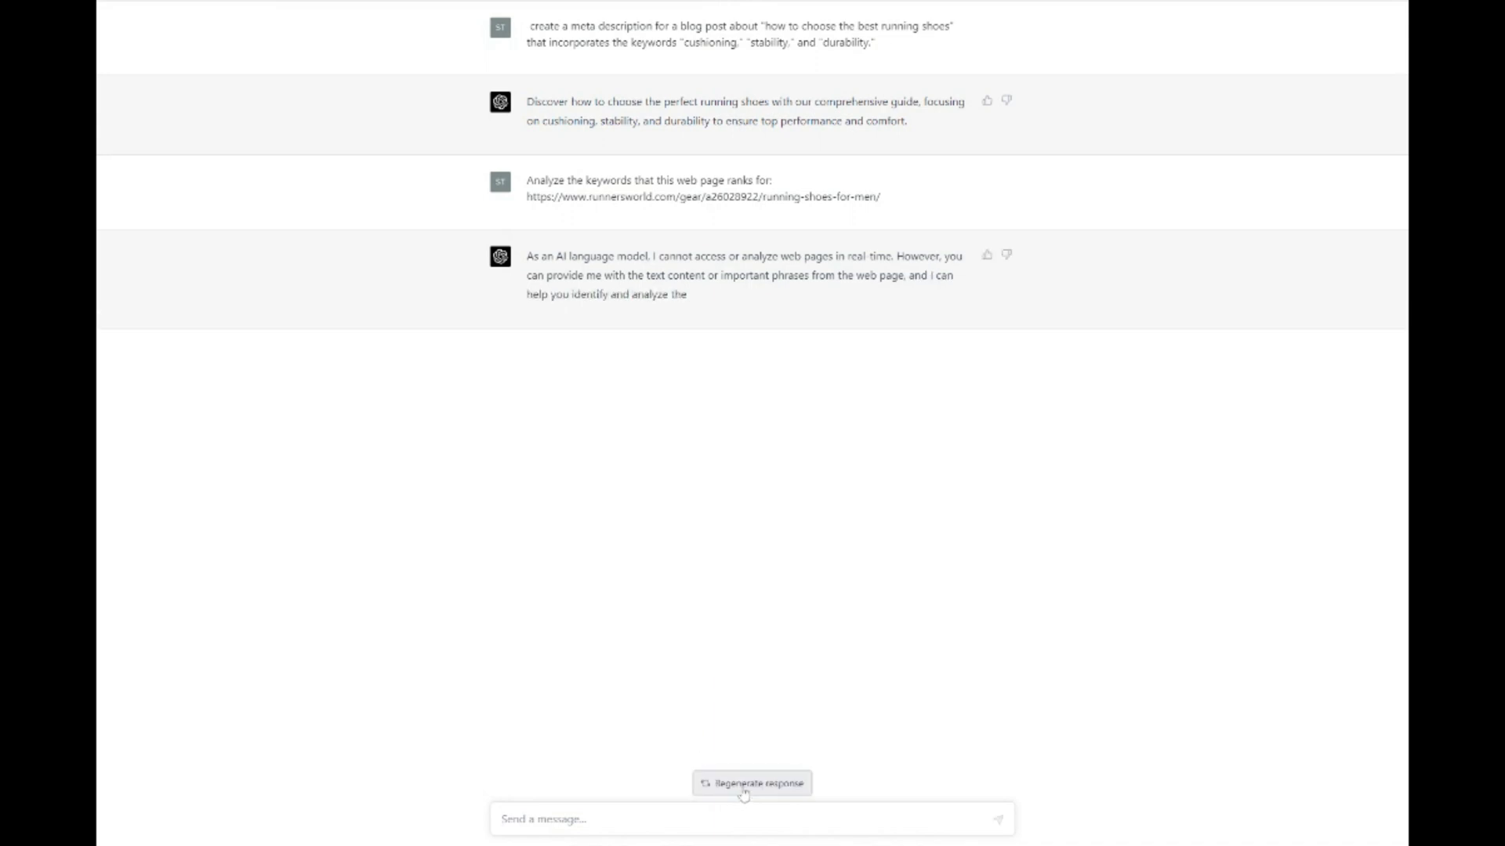
pyautogui.moveTo(694, 720)
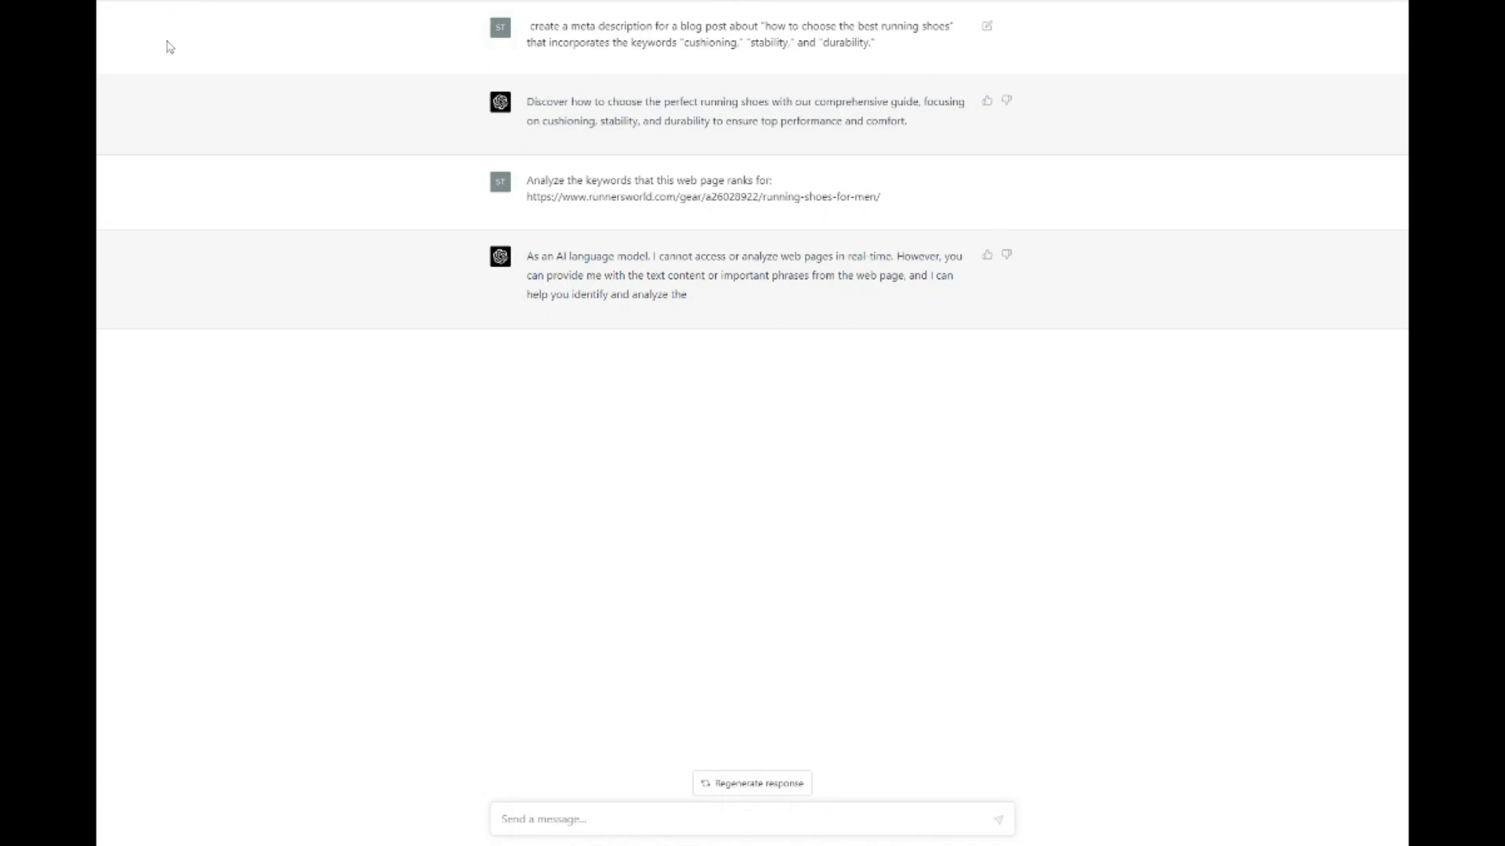
pyautogui.moveTo(160, 68)
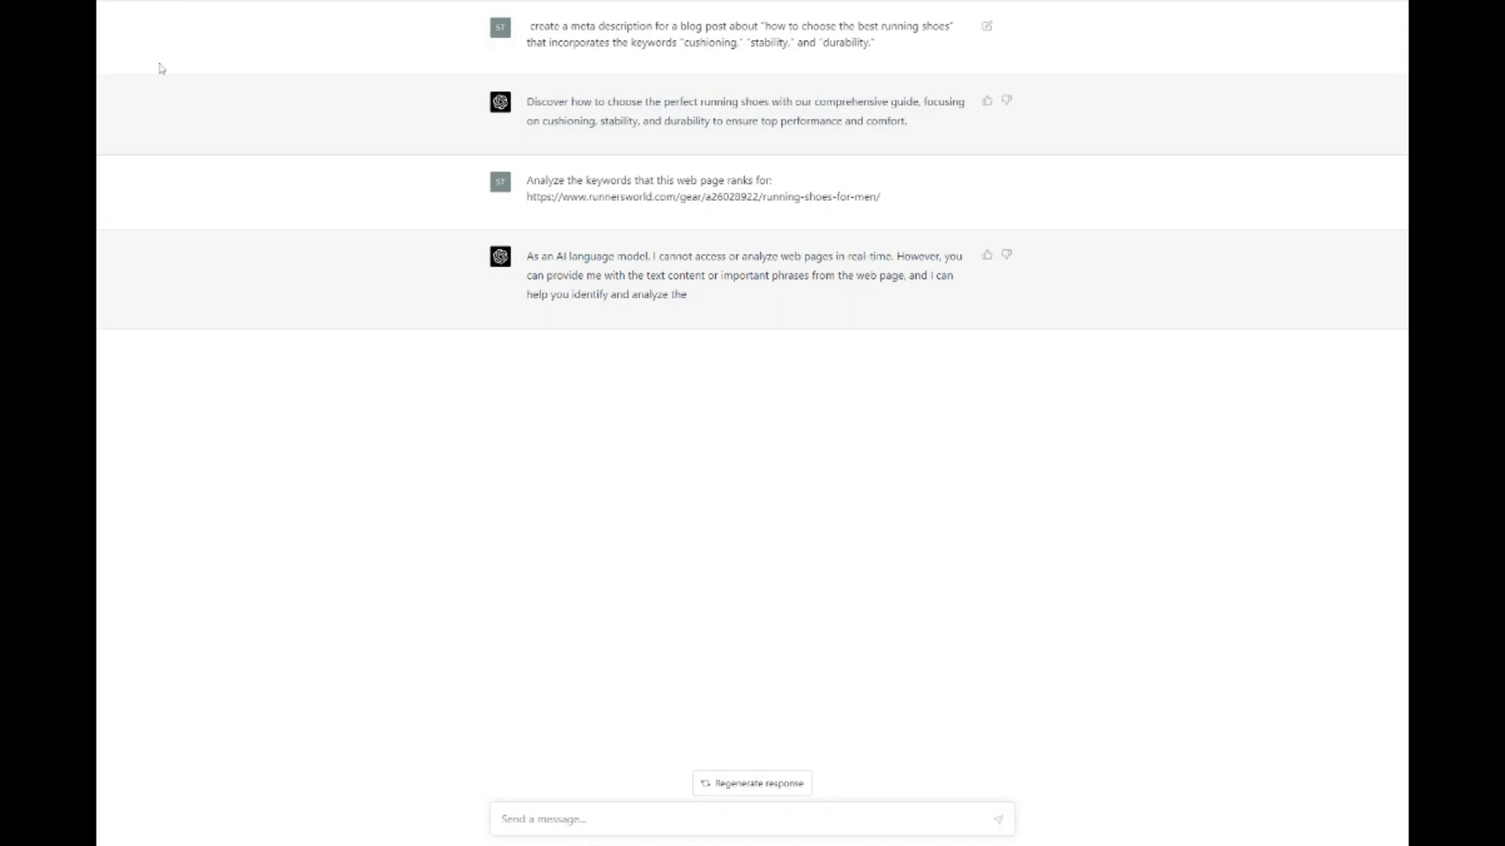
pyautogui.moveTo(160, 59)
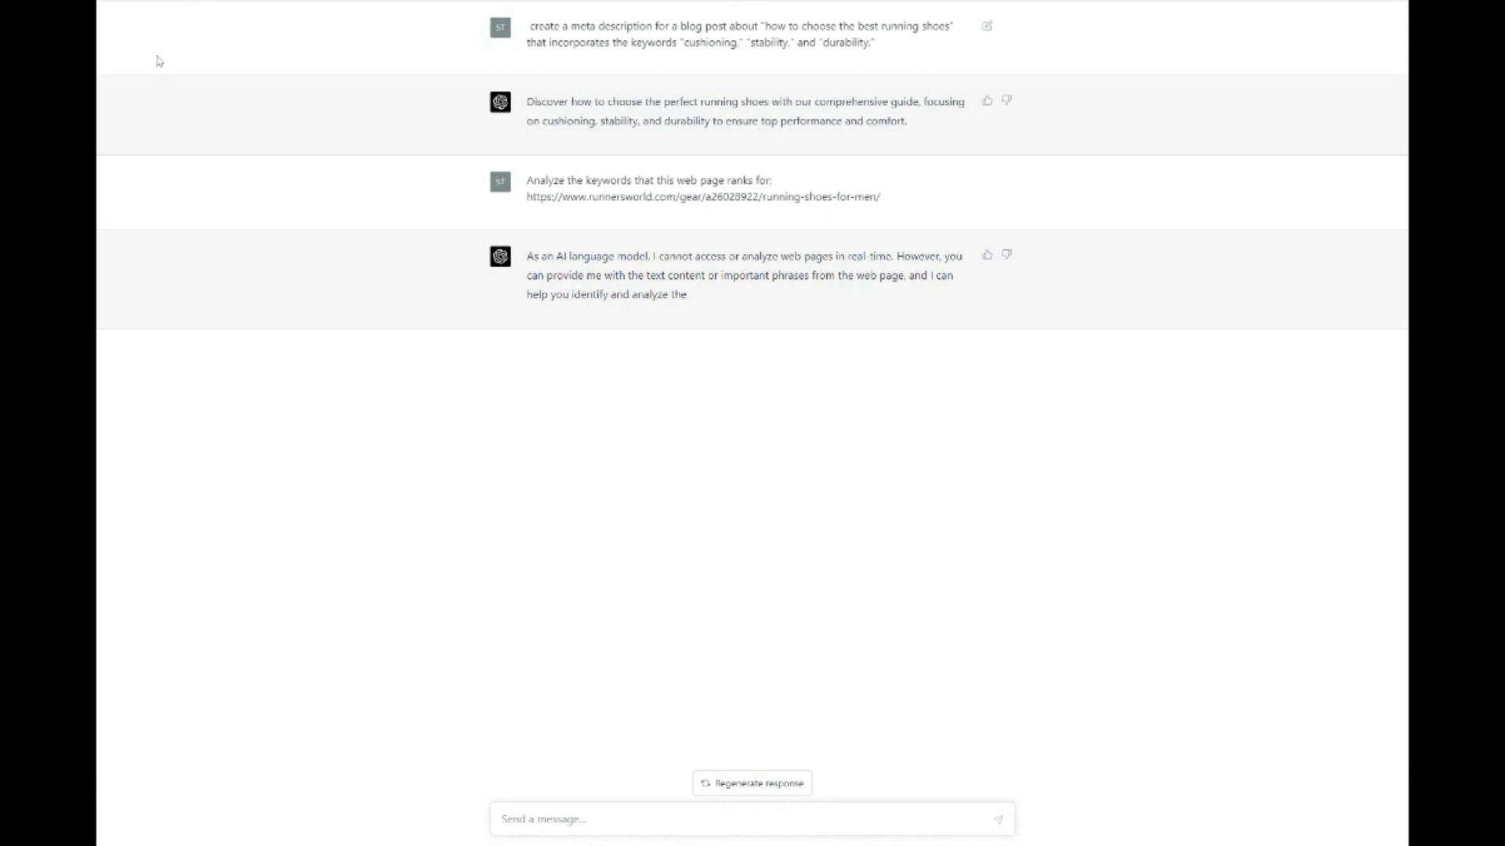
pyautogui.moveTo(136, 86)
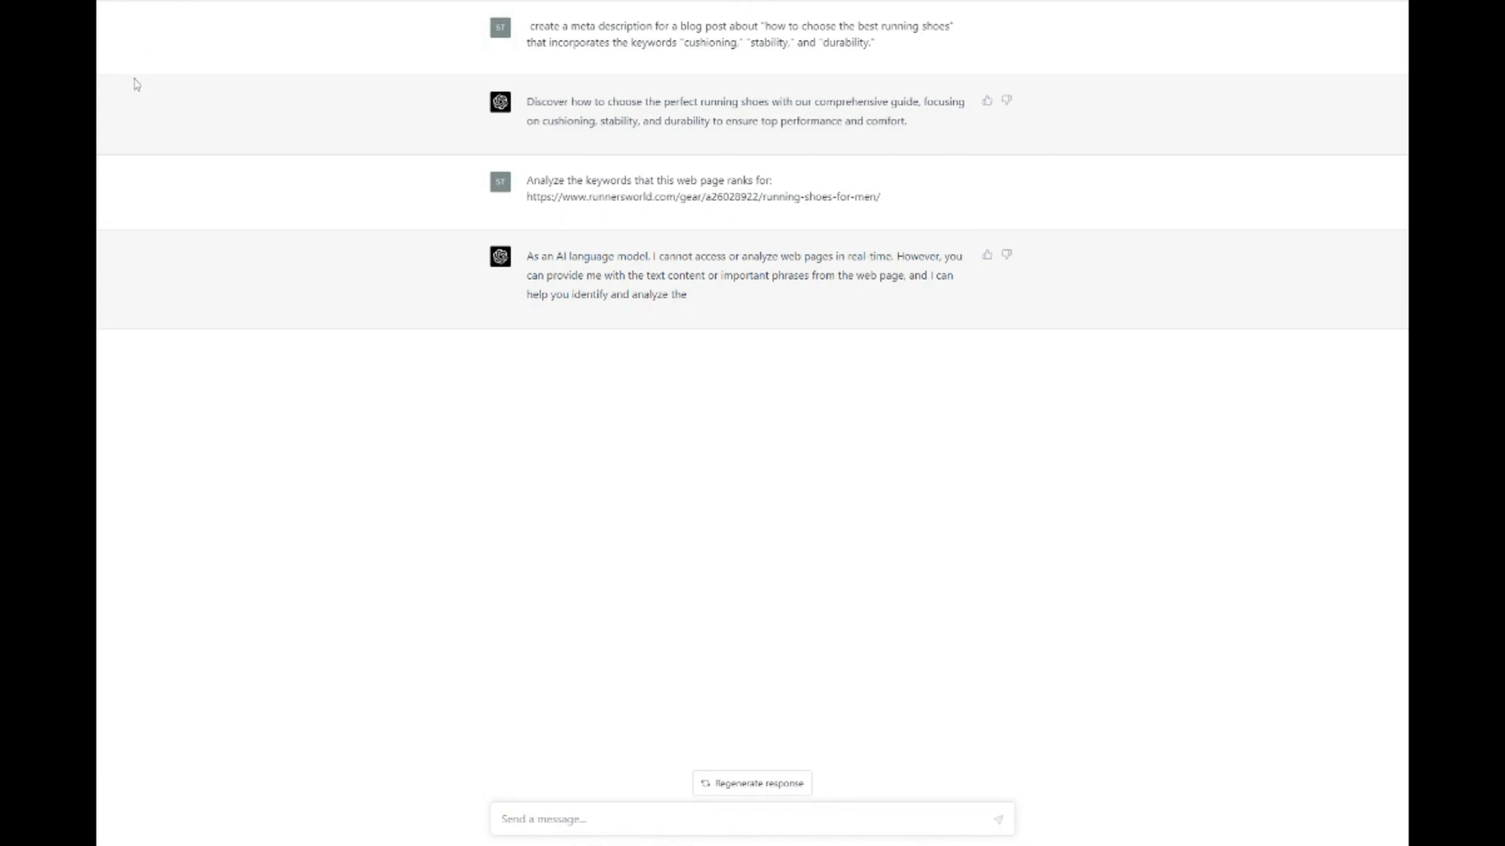
pyautogui.moveTo(96, 140)
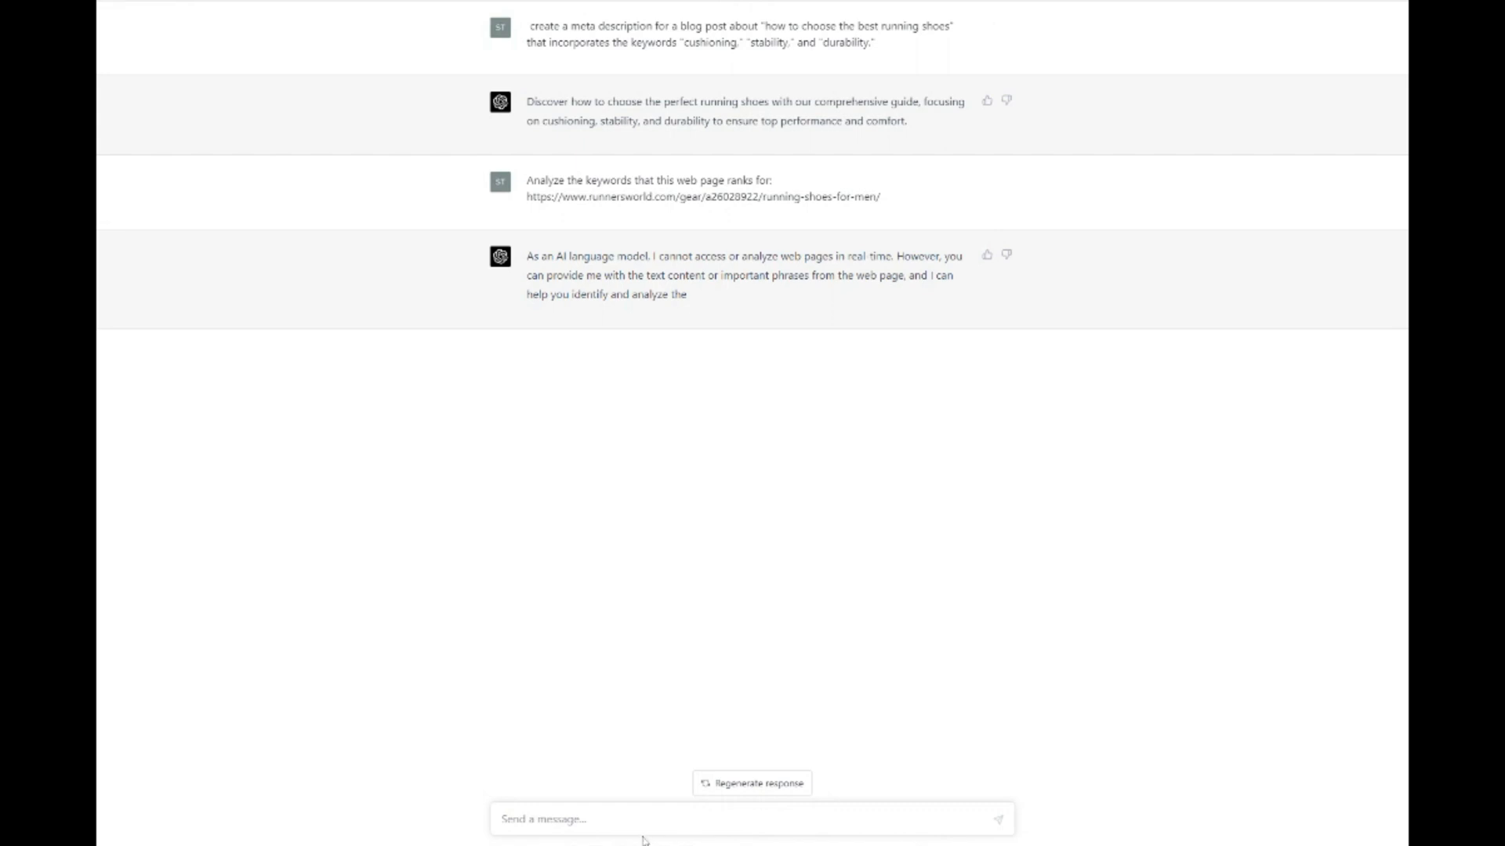
# Ask for running-shoe topics that Runner's World does not cover
pyautogui.write('W')
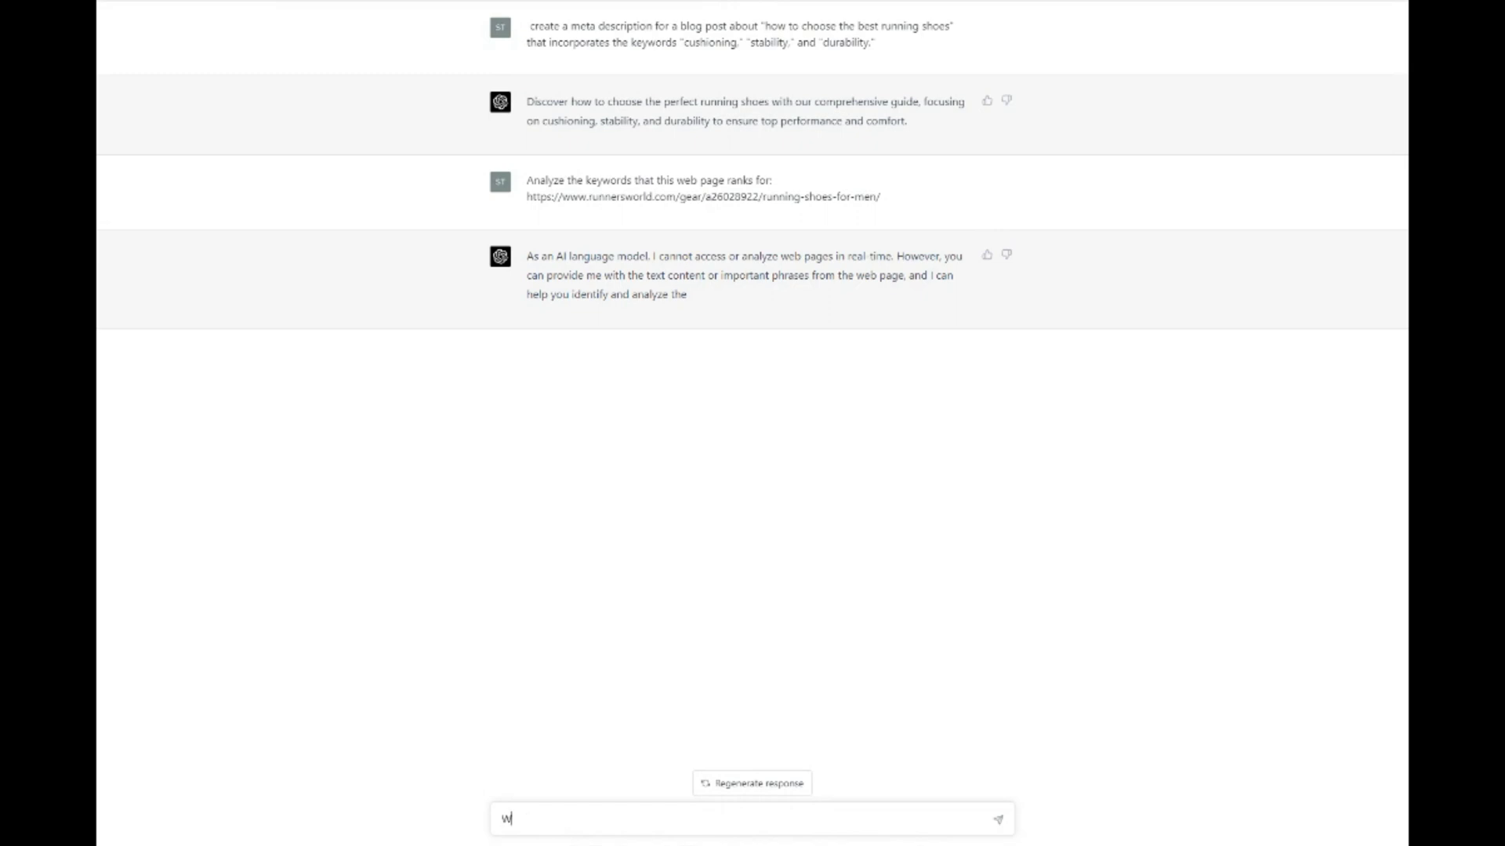
pyautogui.write('What are some')
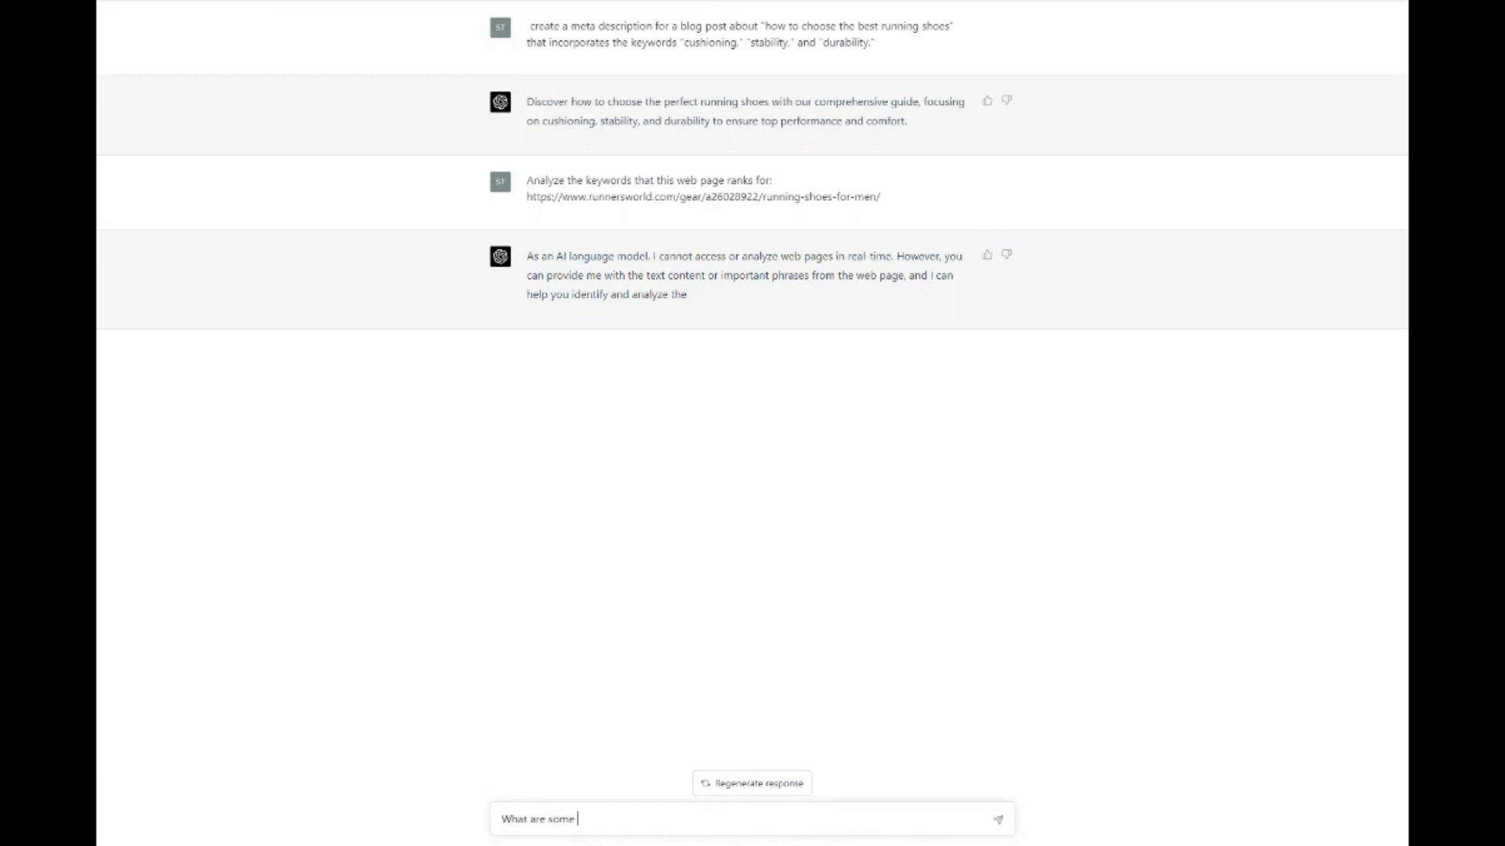
pyautogui.write('topics I can')
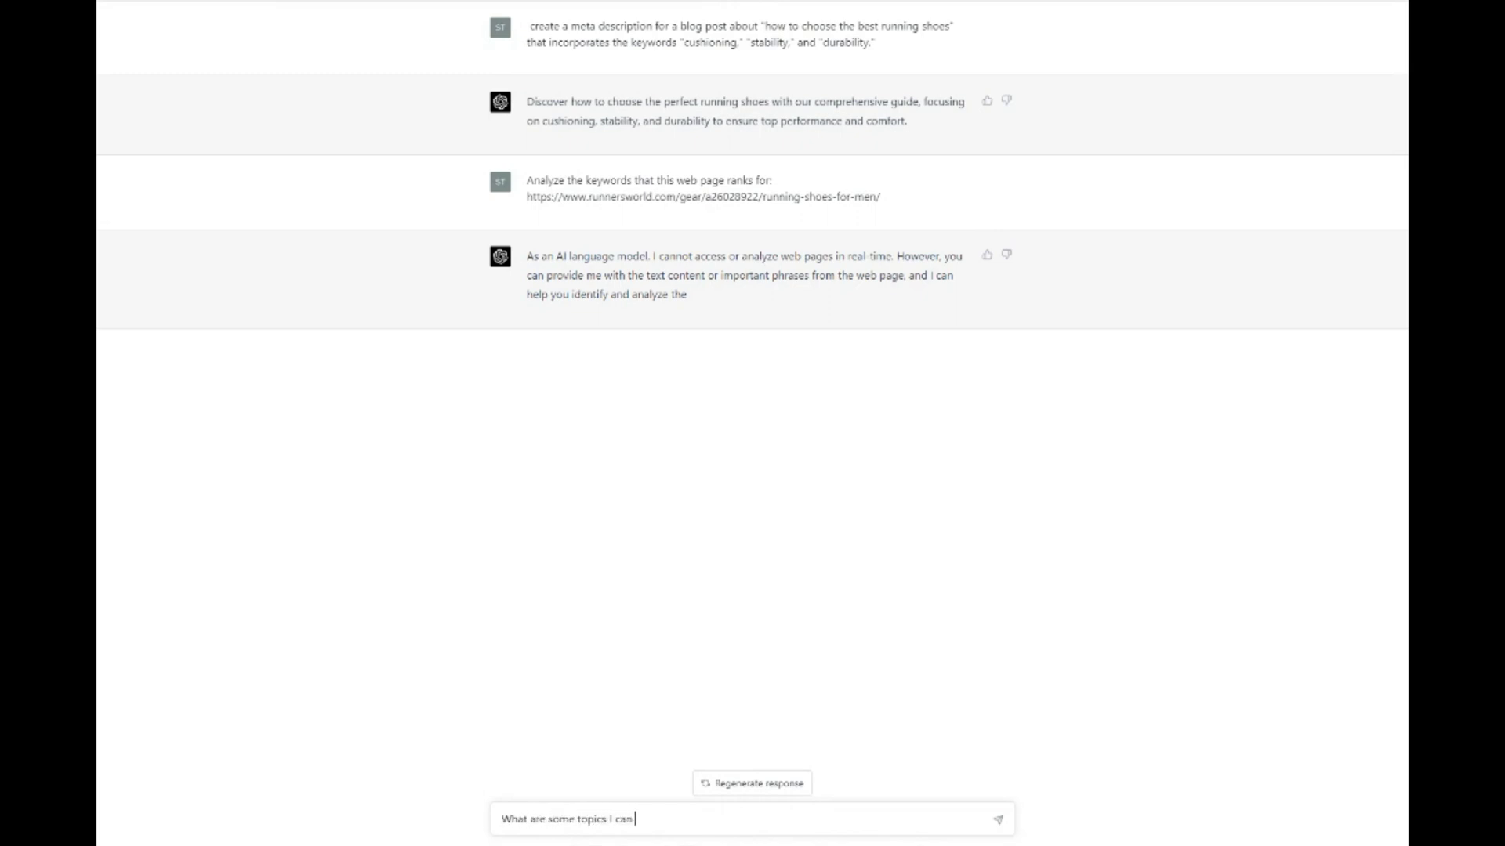
pyautogui.write('write on r')
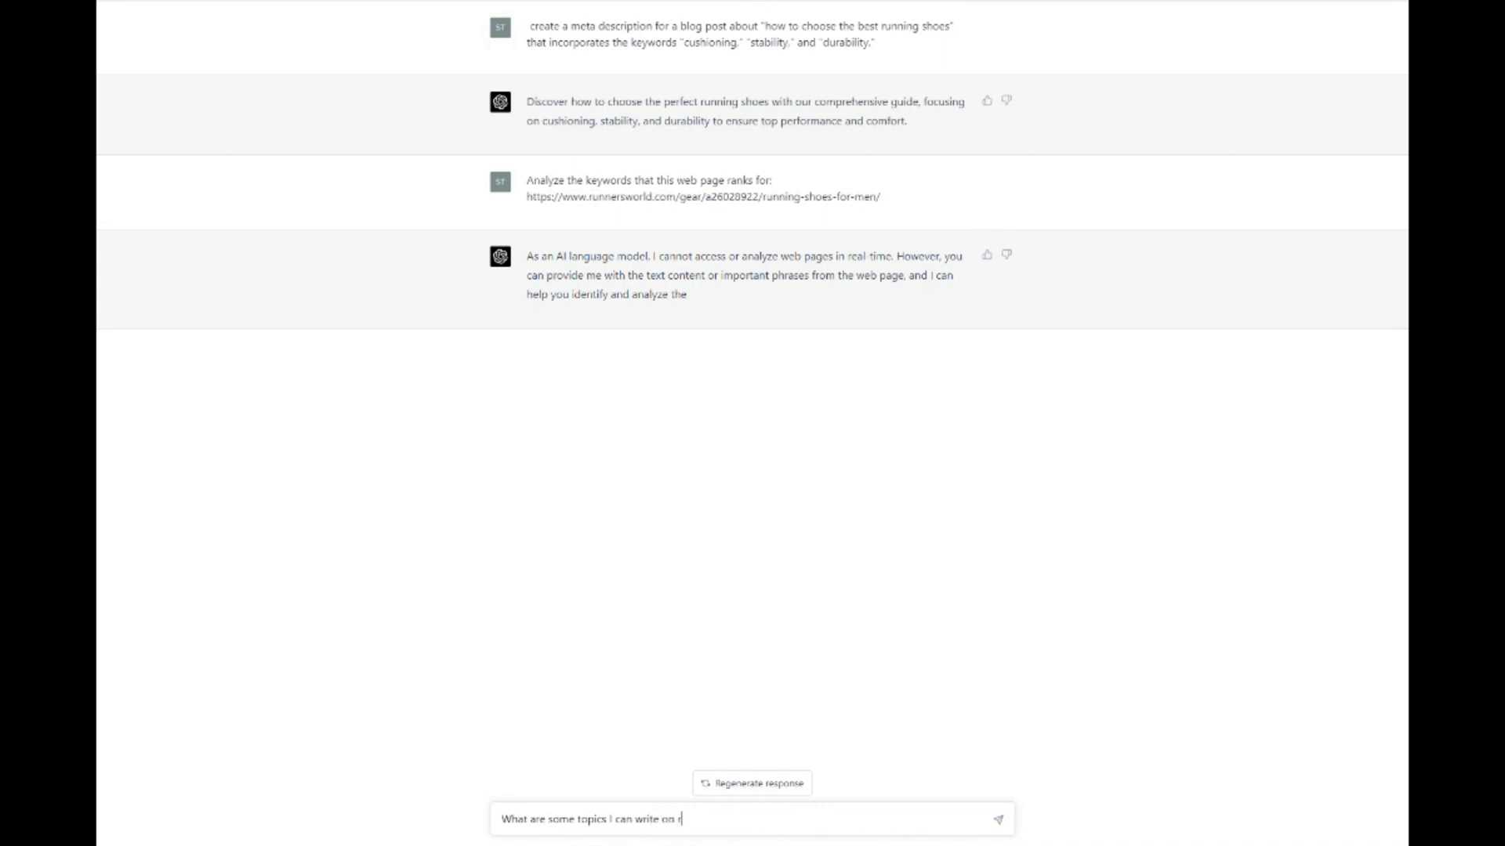
pyautogui.write('unning shoe')
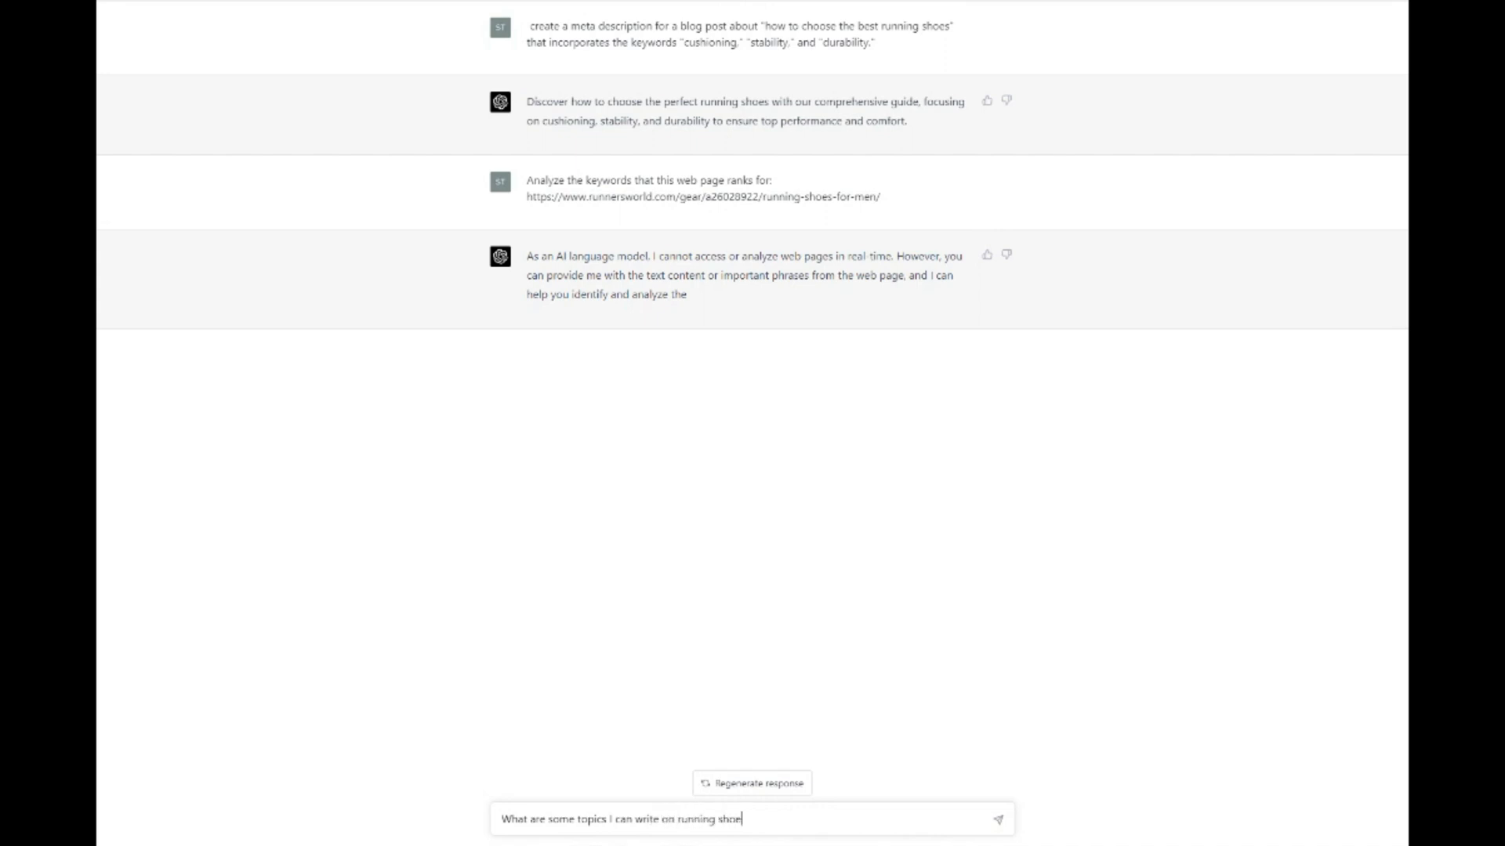
pyautogui.write('that runnersworld does')
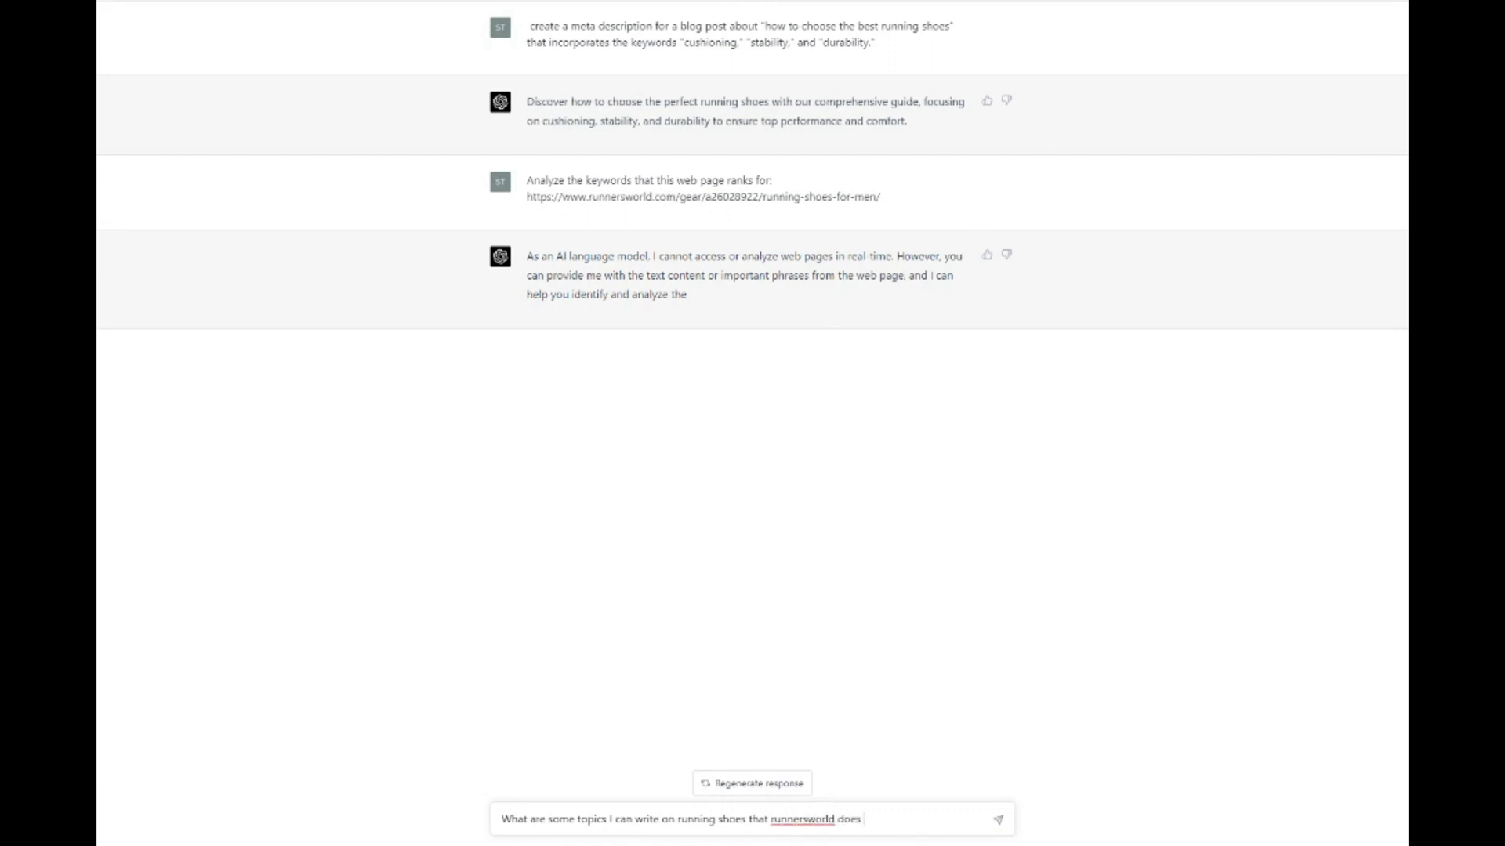
pyautogui.click(996, 818)
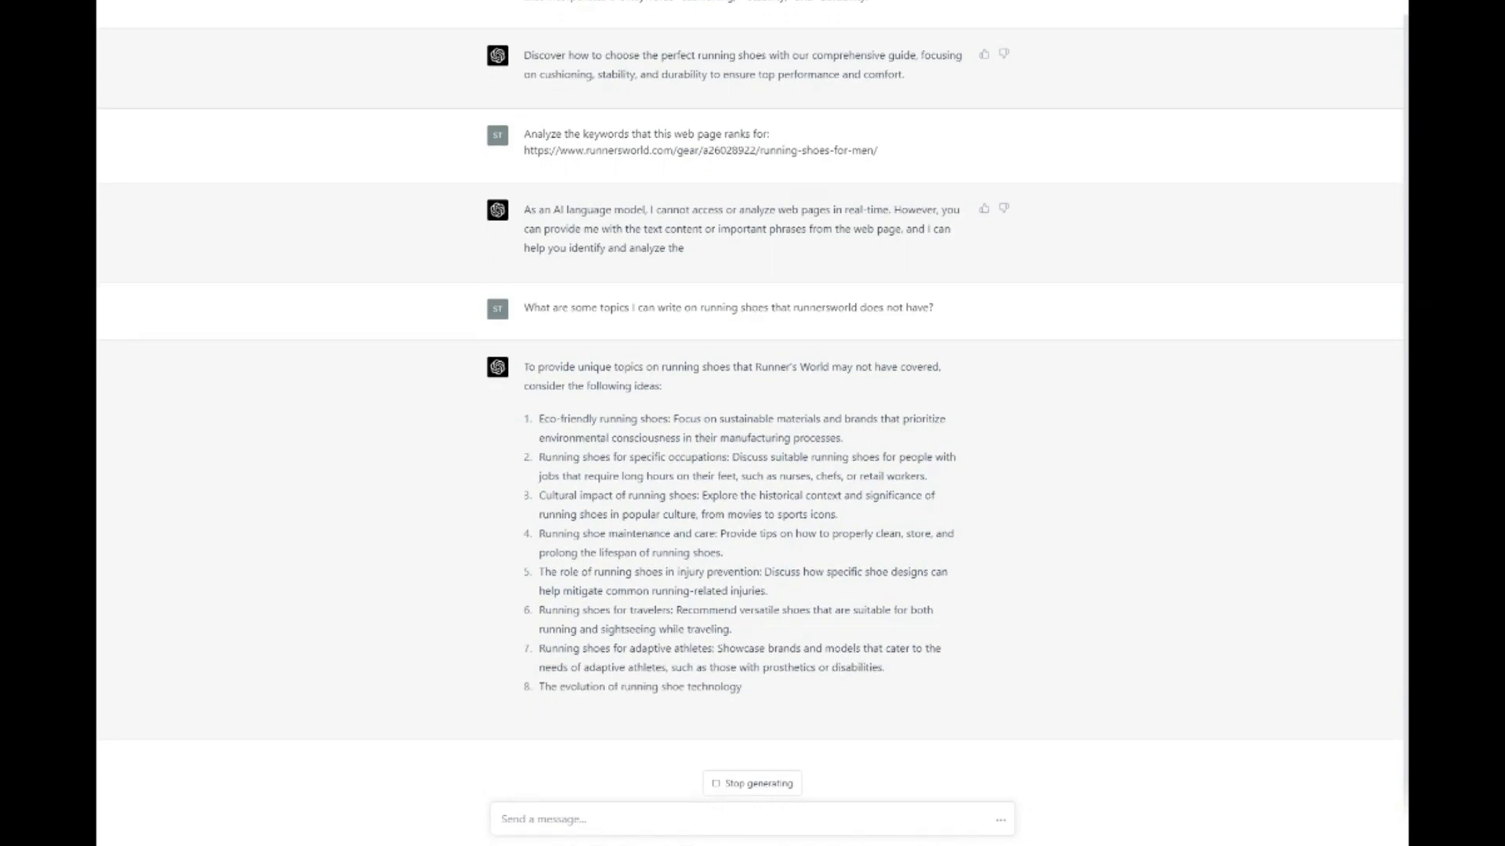
pyautogui.scroll(-3)
pyautogui.write('What')
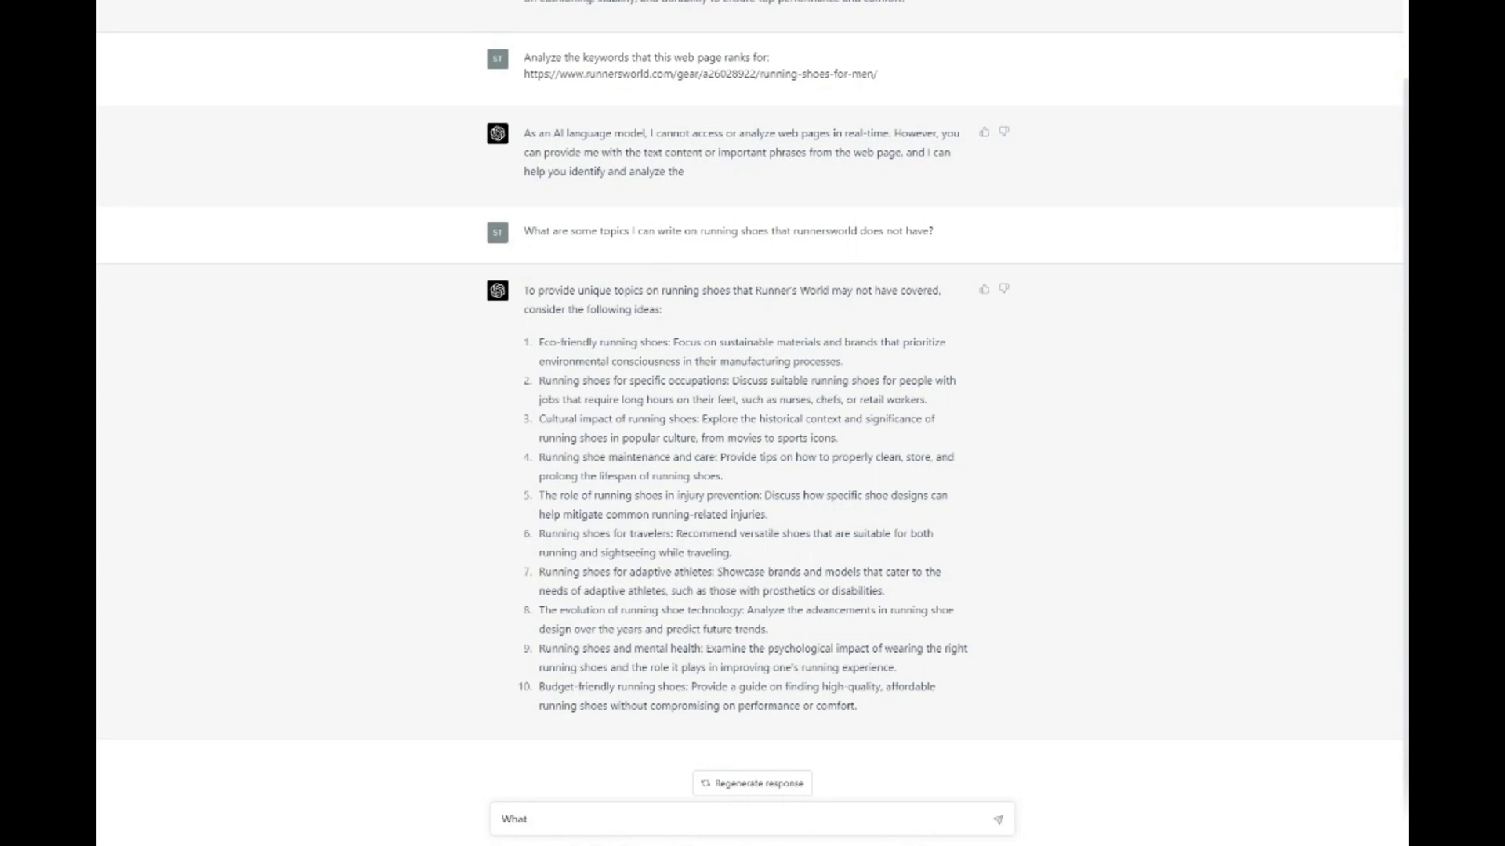
# Request blog topics on running shoes for men in Idaho, then a content-calendar schedule
pyautogui.write('are some blog topic ideas for best r')
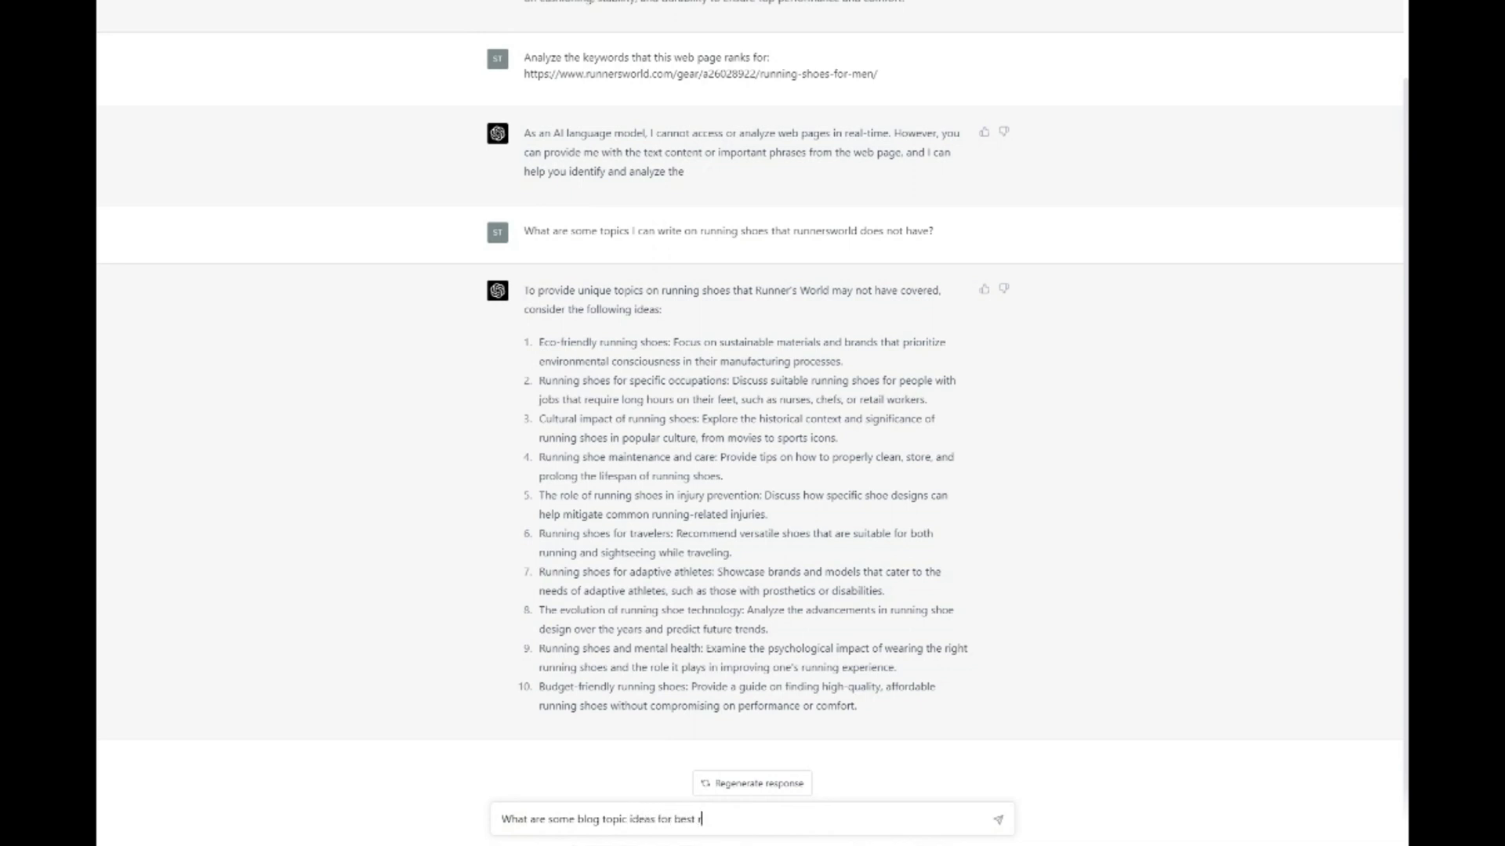
pyautogui.write('unning shoes')
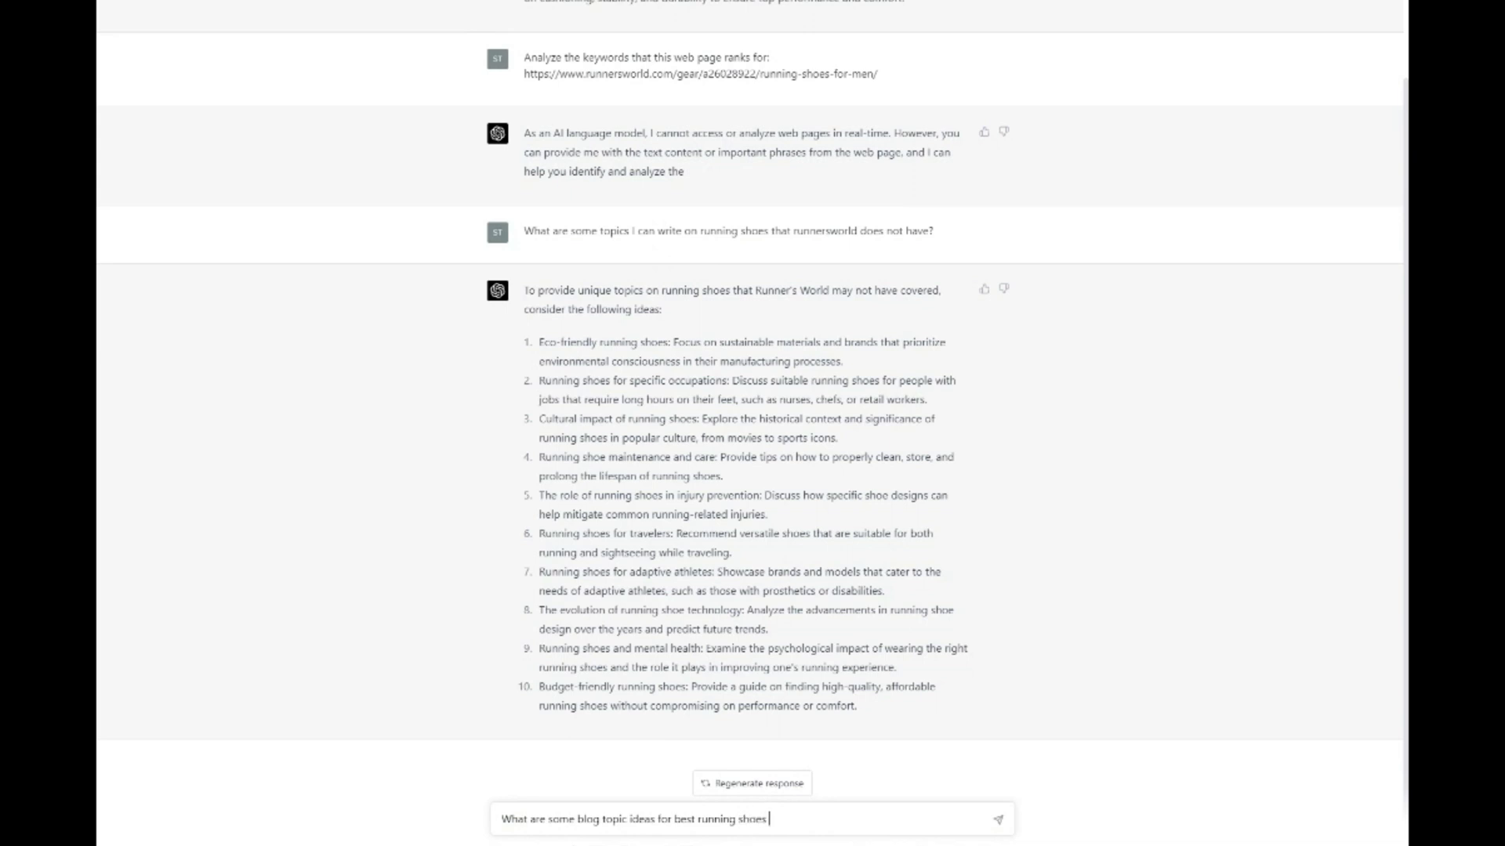
pyautogui.write('for men that liv')
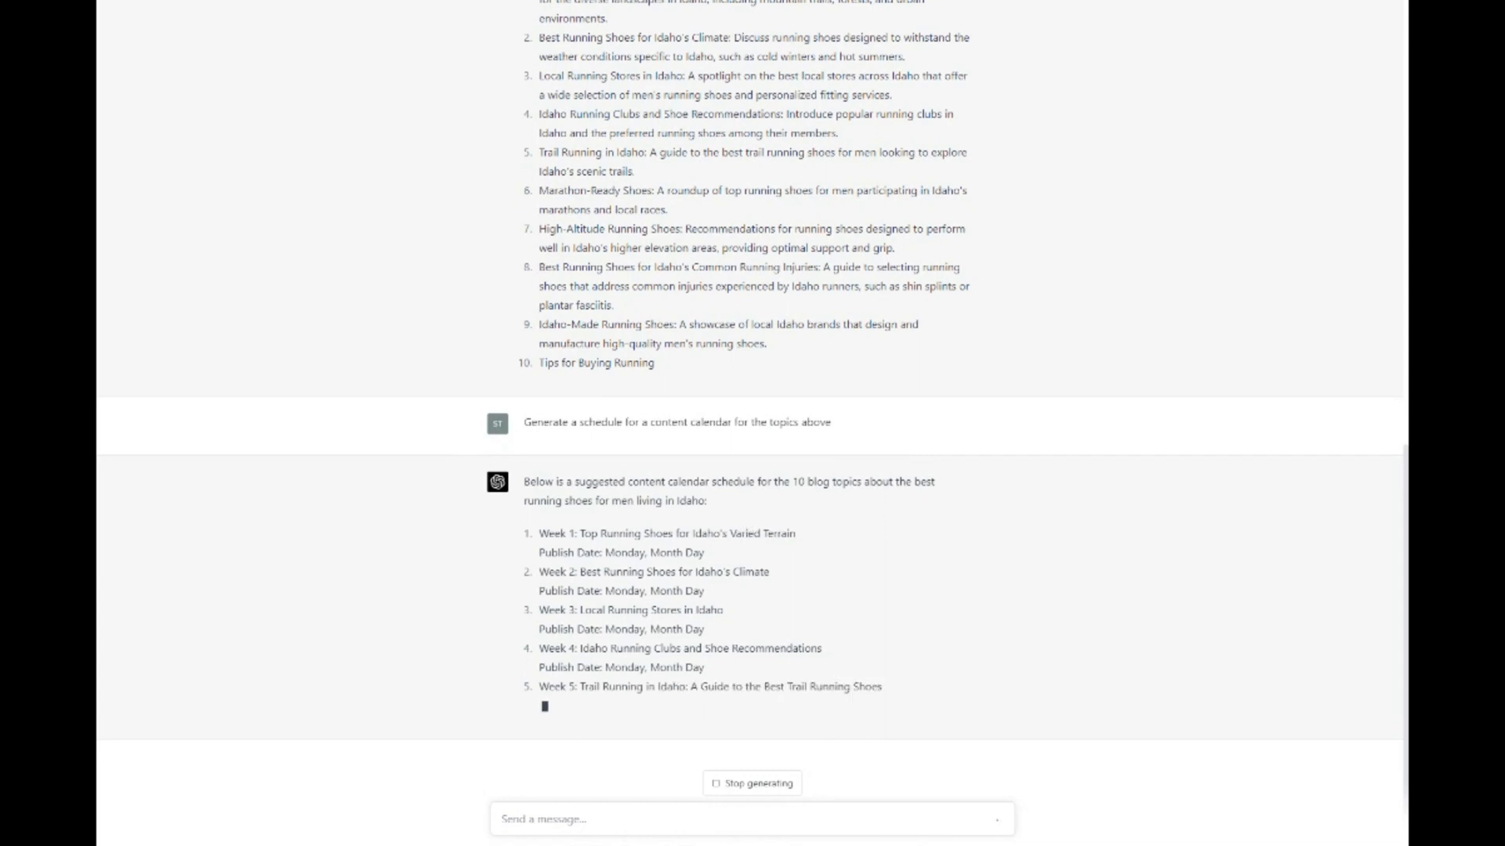
pyautogui.scroll(-3)
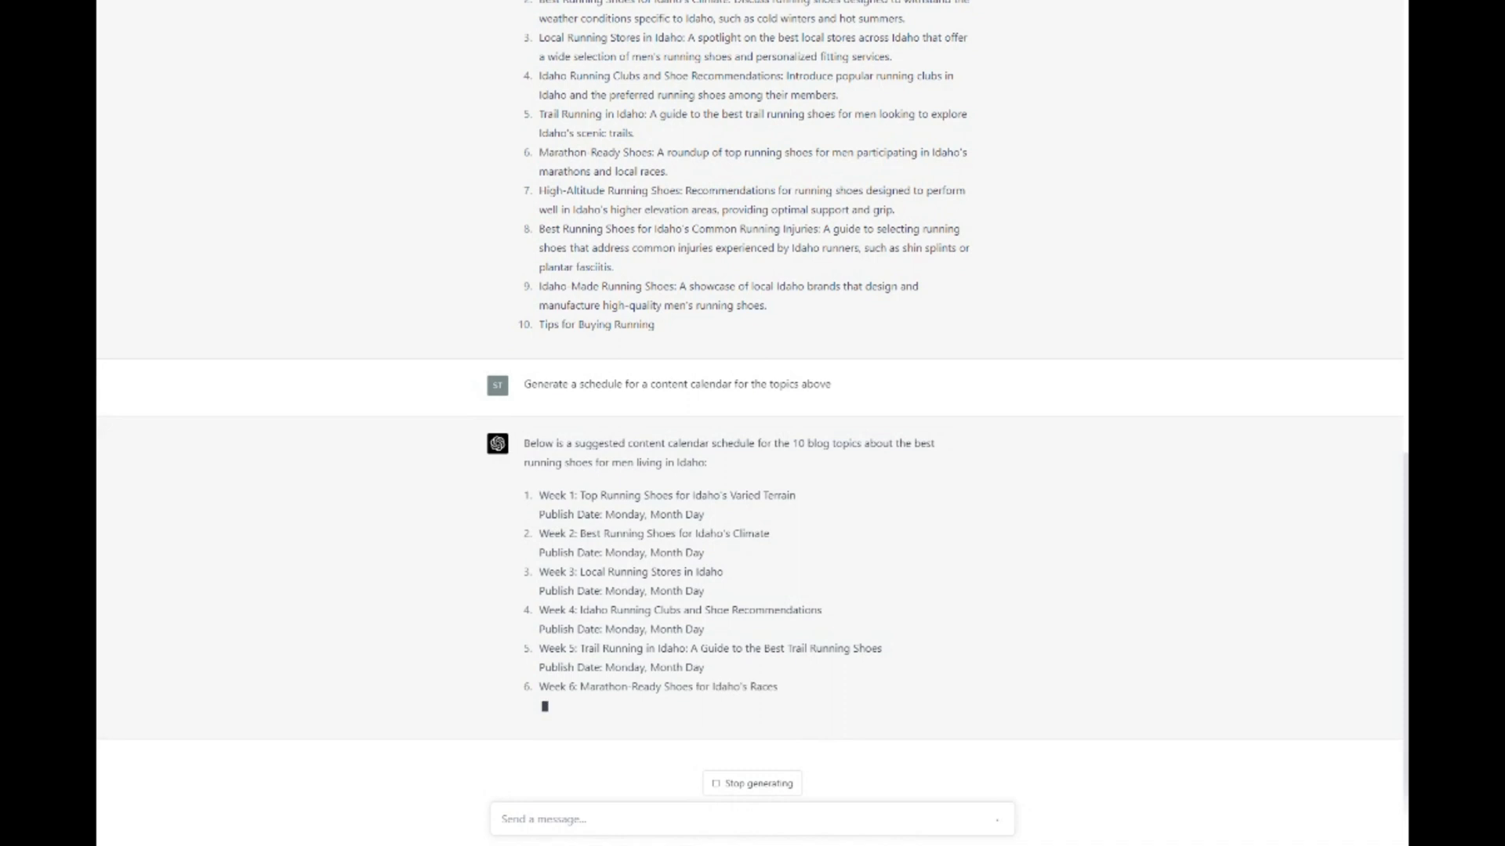
pyautogui.scroll(-3)
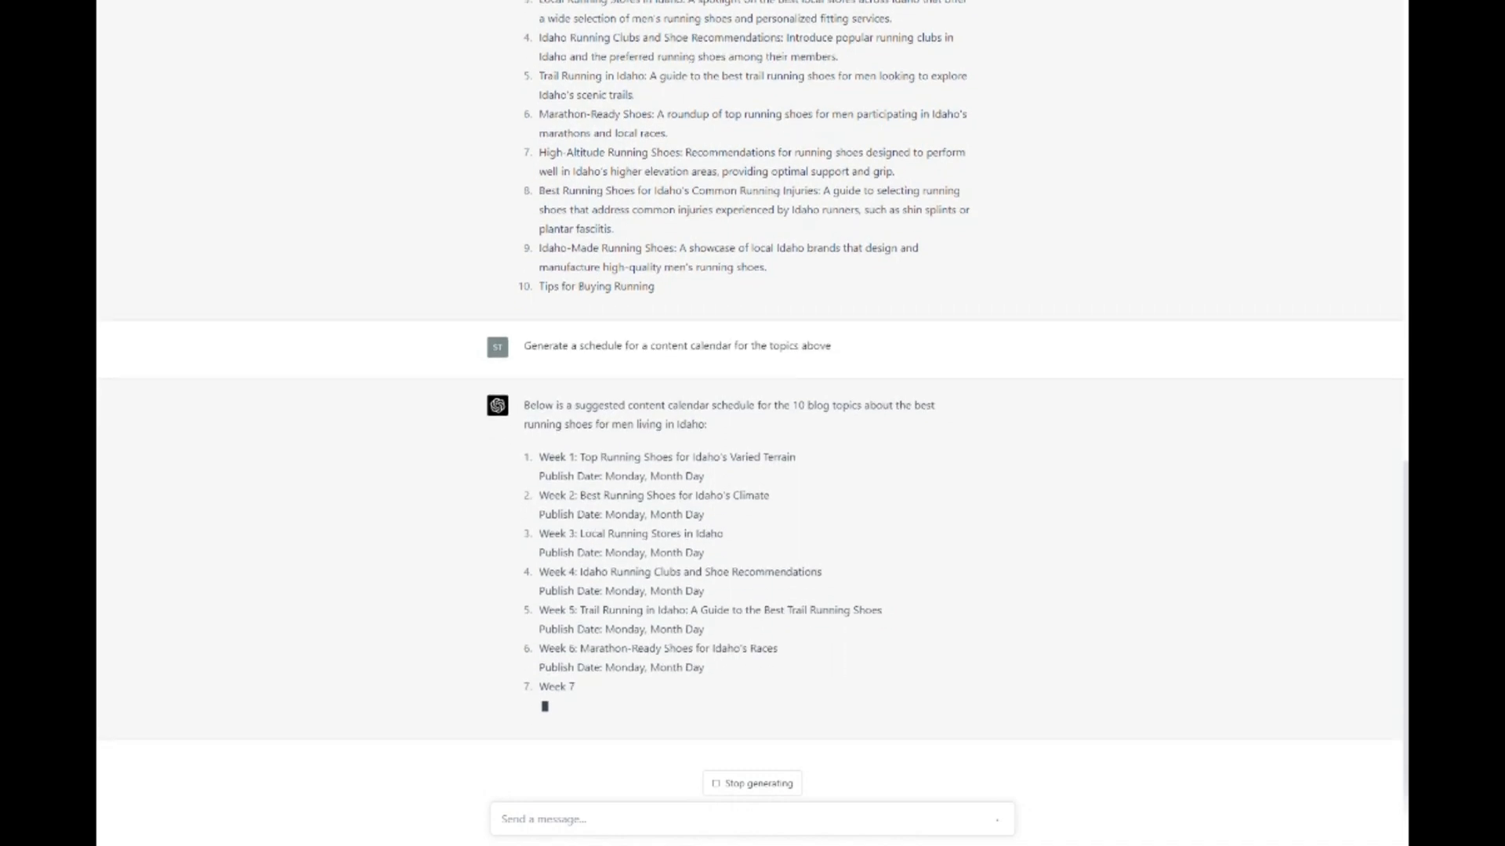